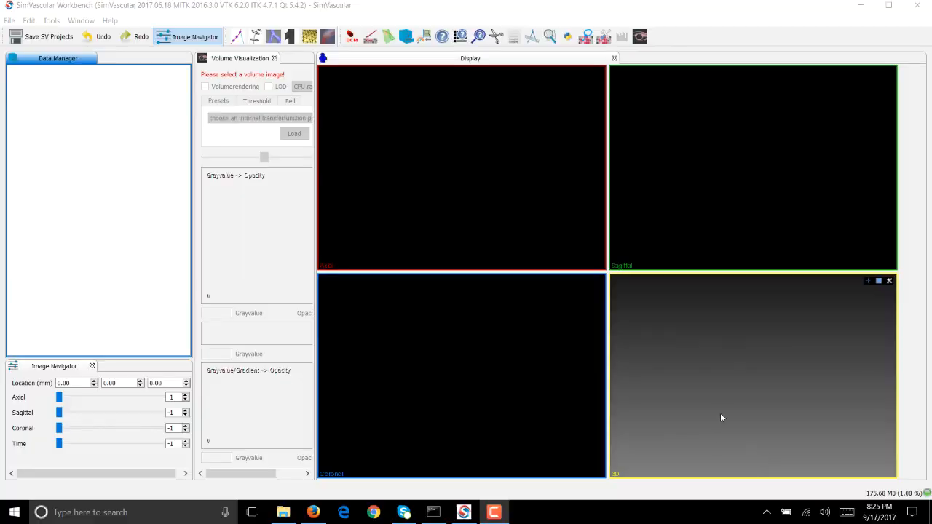
mouse_move(718, 398)
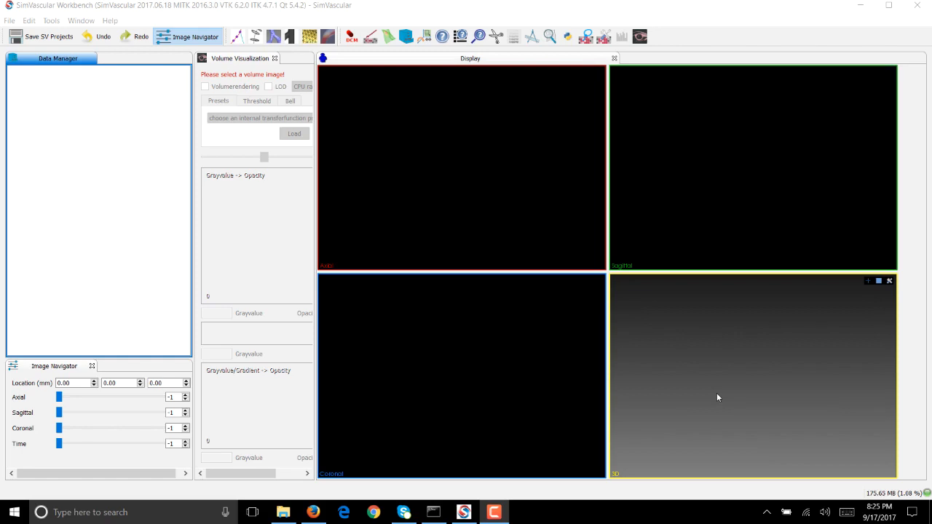
mouse_move(203, 98)
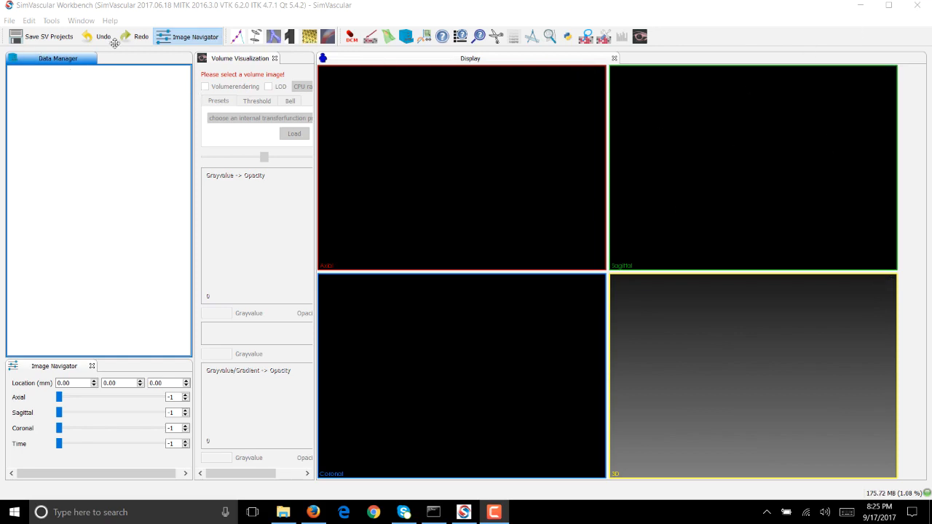
Create a SimVascular project named Glenn in the tutorial folder
click(10, 20)
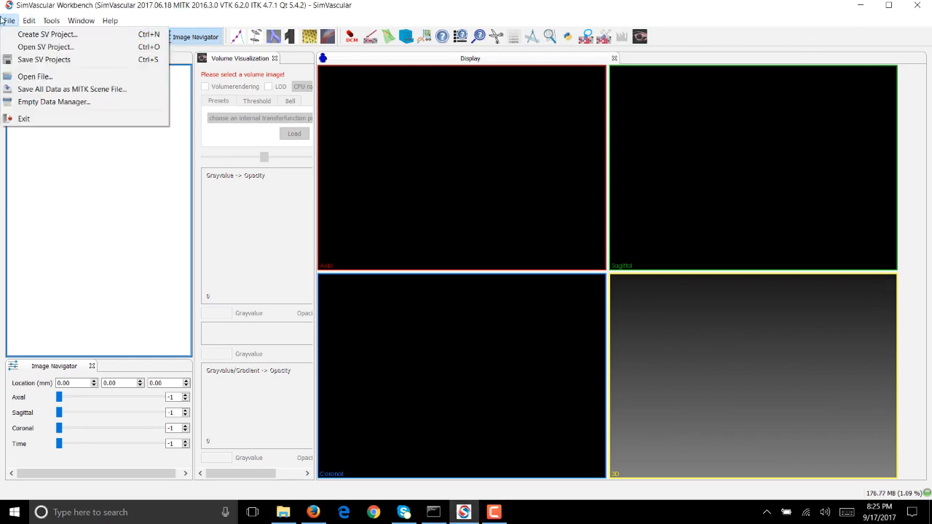
click(47, 34)
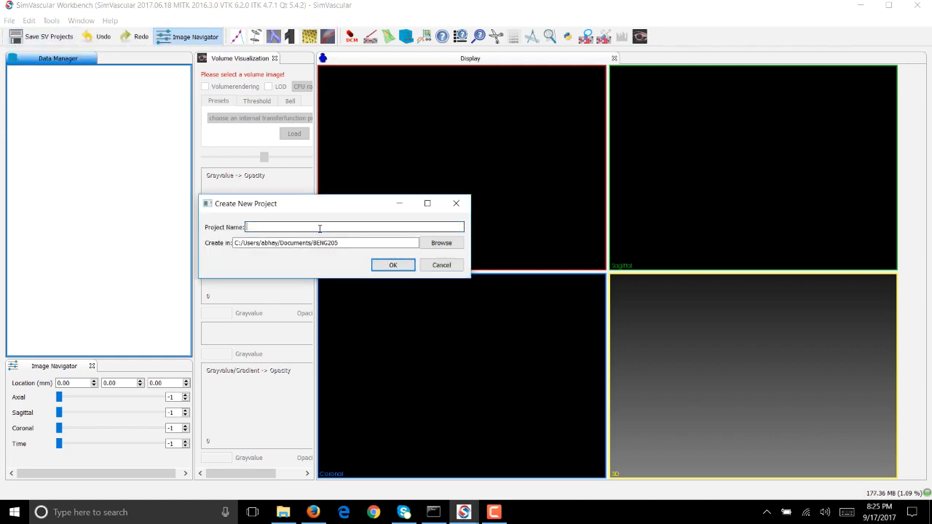
text(G)
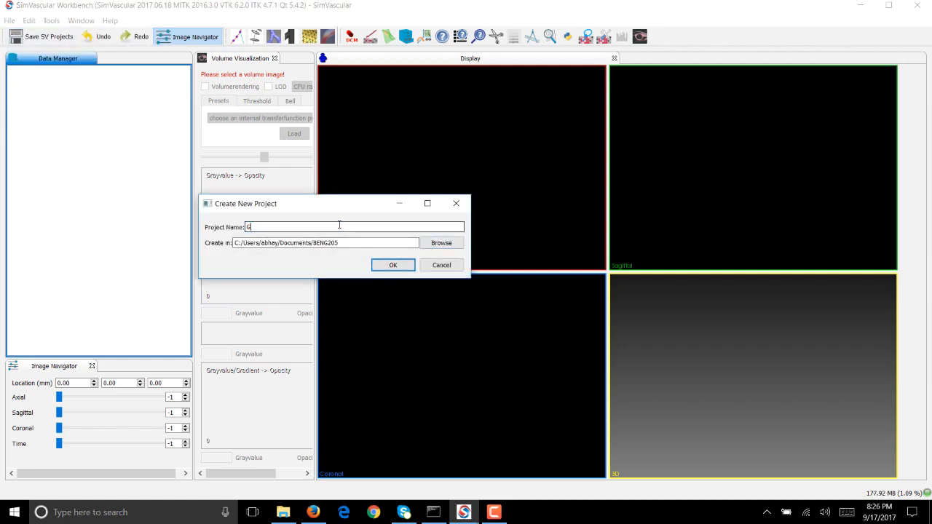
click(442, 242)
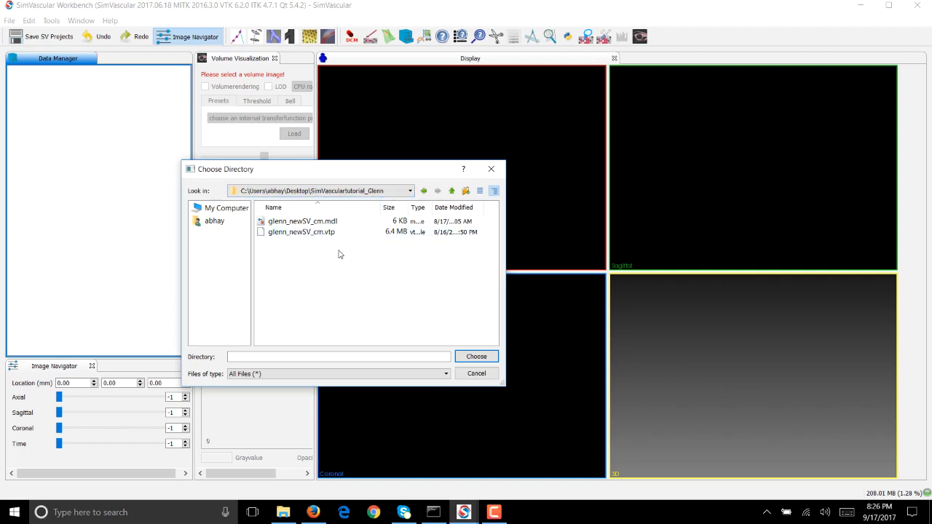
click(301, 232)
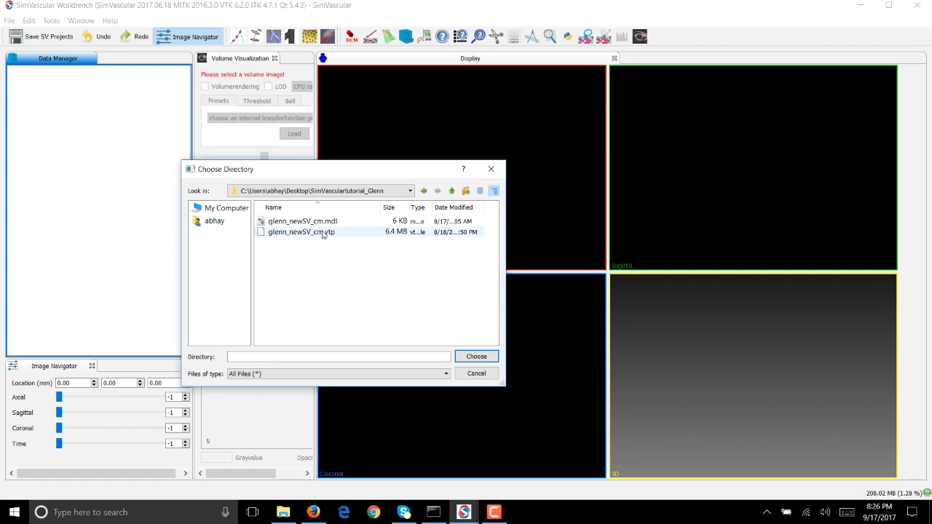
click(303, 221)
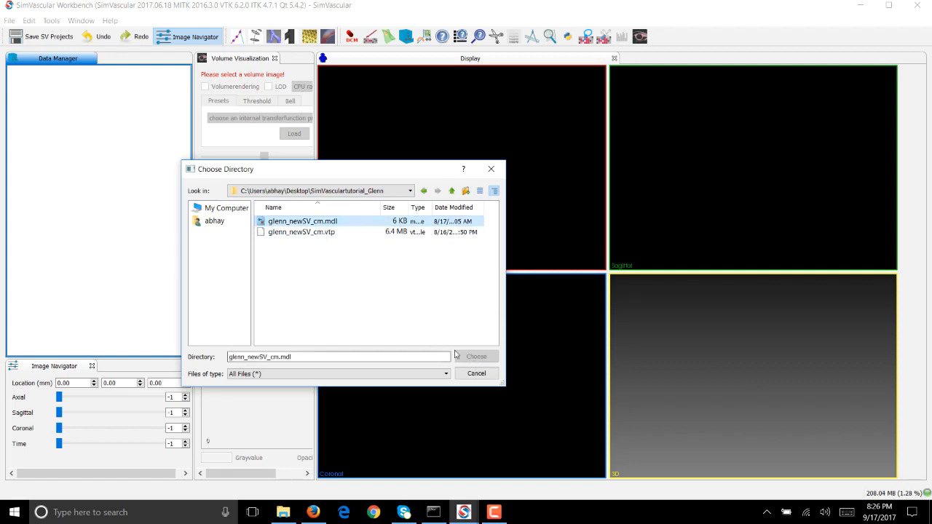
click(476, 356)
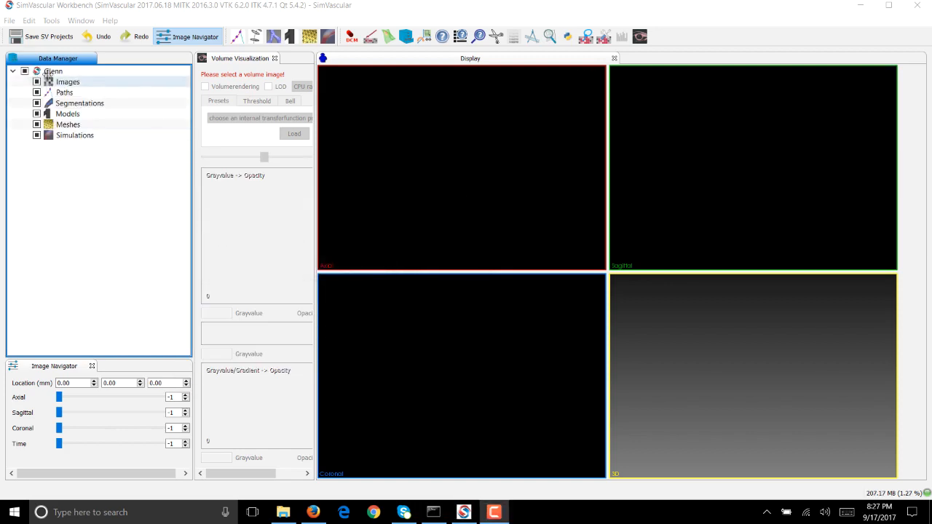
click(53, 70)
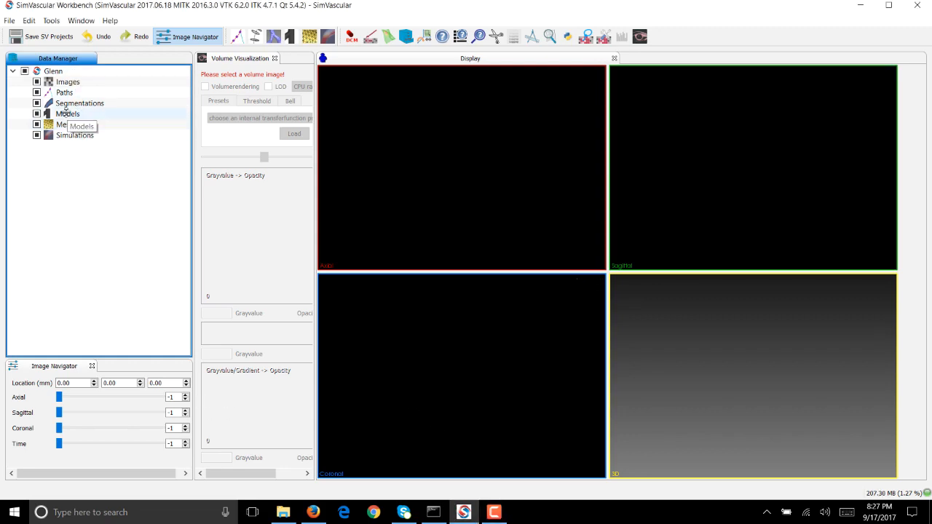
Import glenn_newSV_cm.mdl into Models and open the model to list its faces
right_click(67, 114)
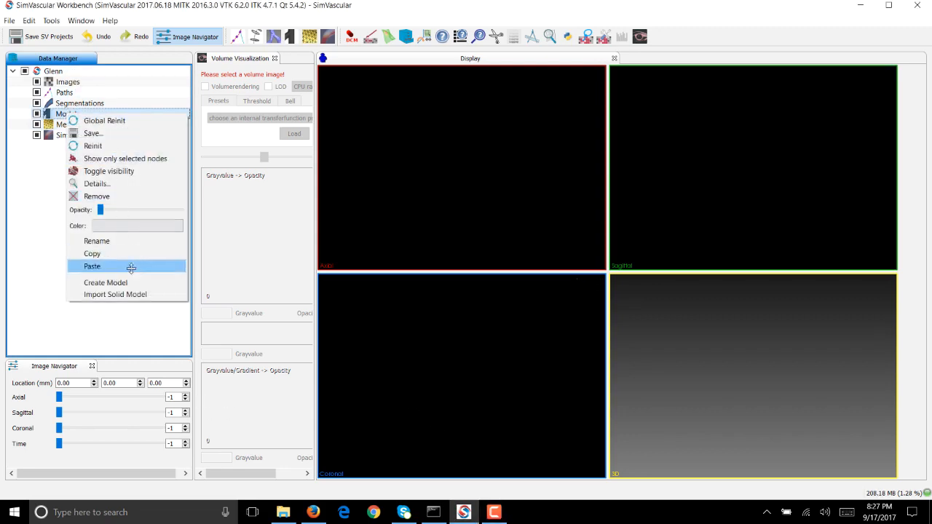
click(115, 294)
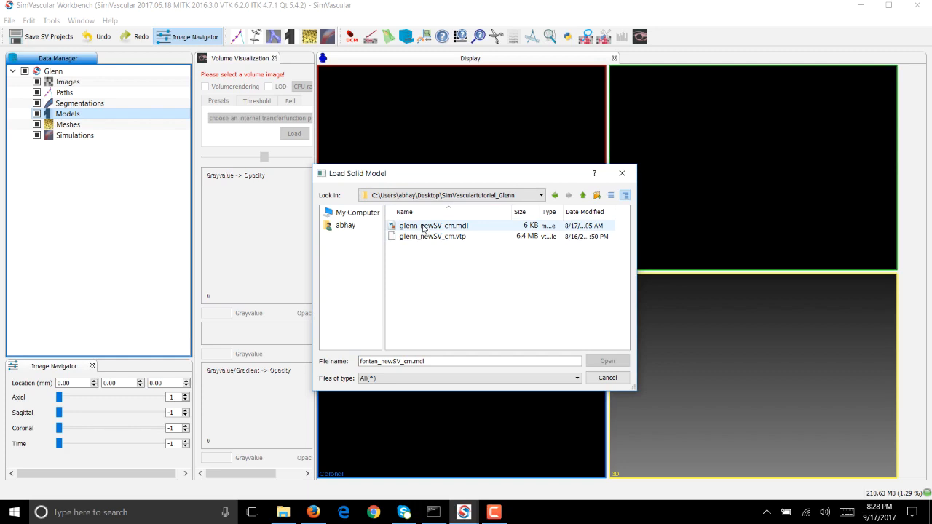
mouse_move(436, 231)
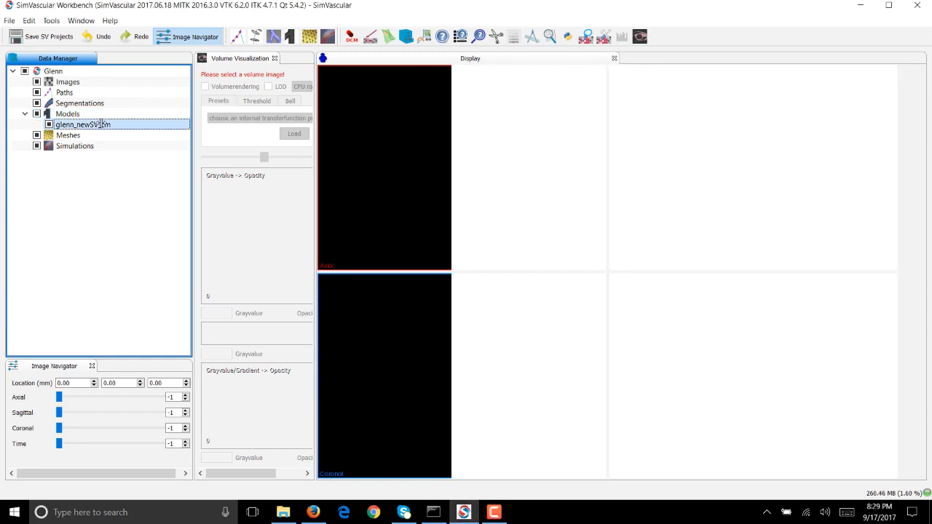
double_click(82, 124)
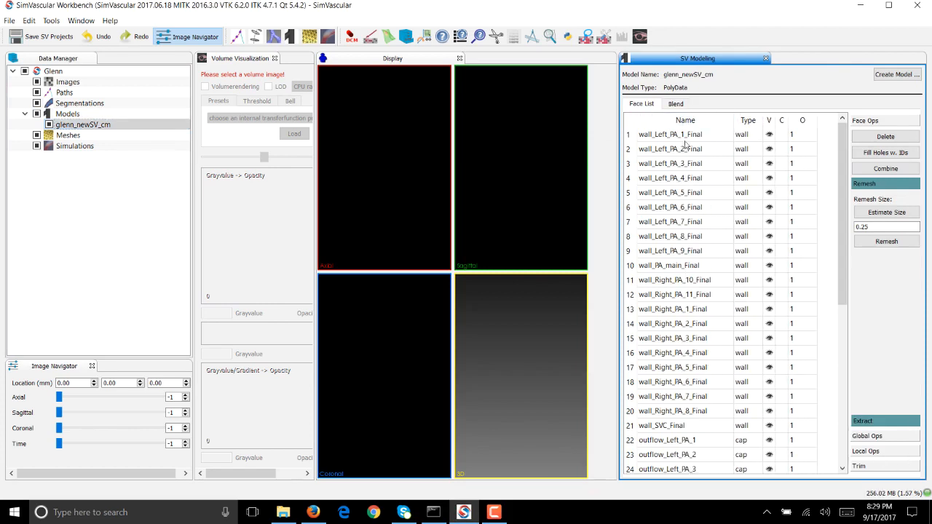
Rotate the Glenn model and identify its inflow and outflow_LPA_main caps
scroll(down, 3)
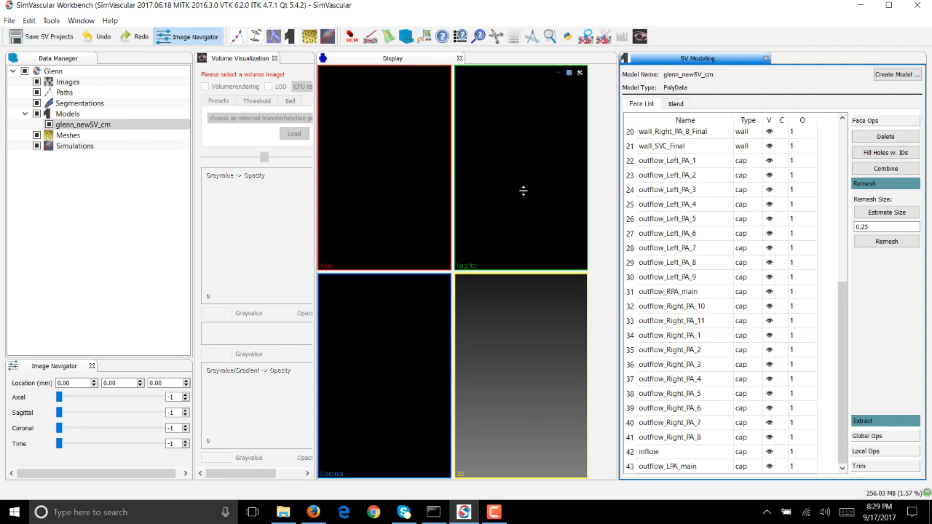
mouse_move(496, 351)
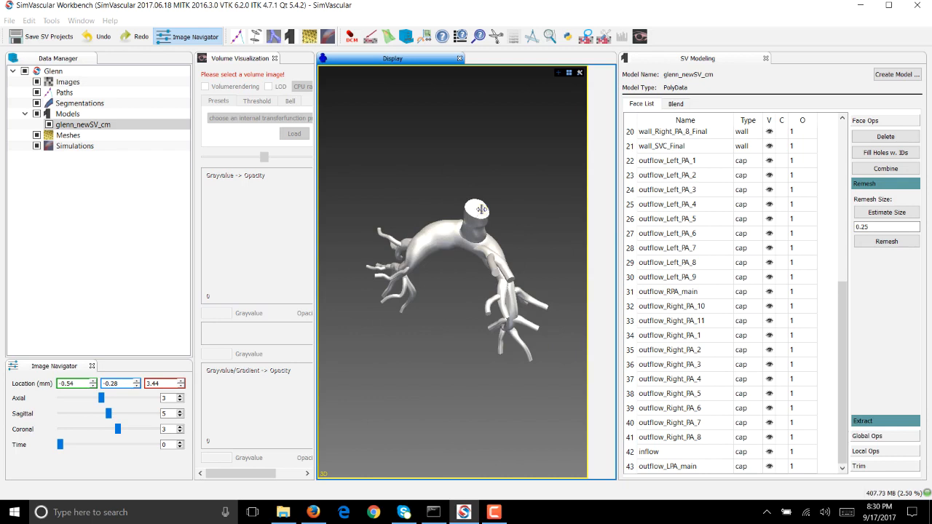
click(668, 452)
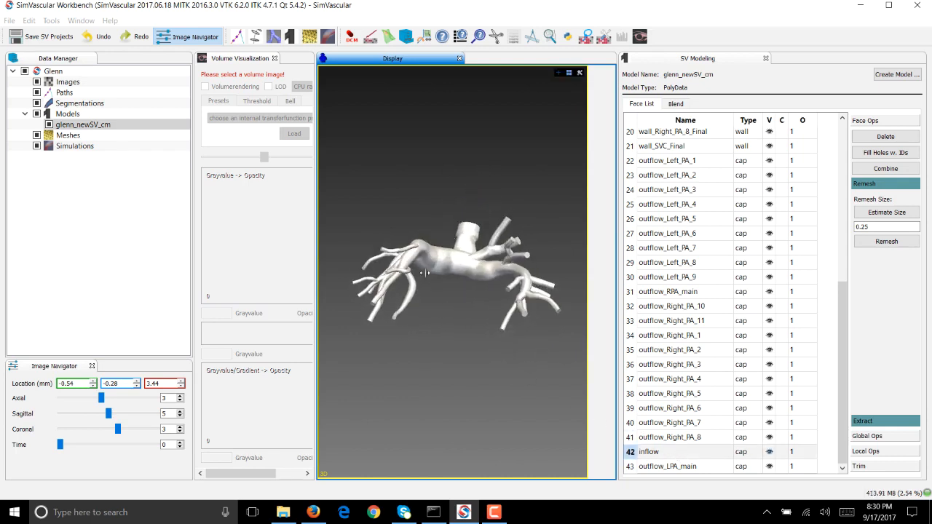
drag(422, 274, 404, 284)
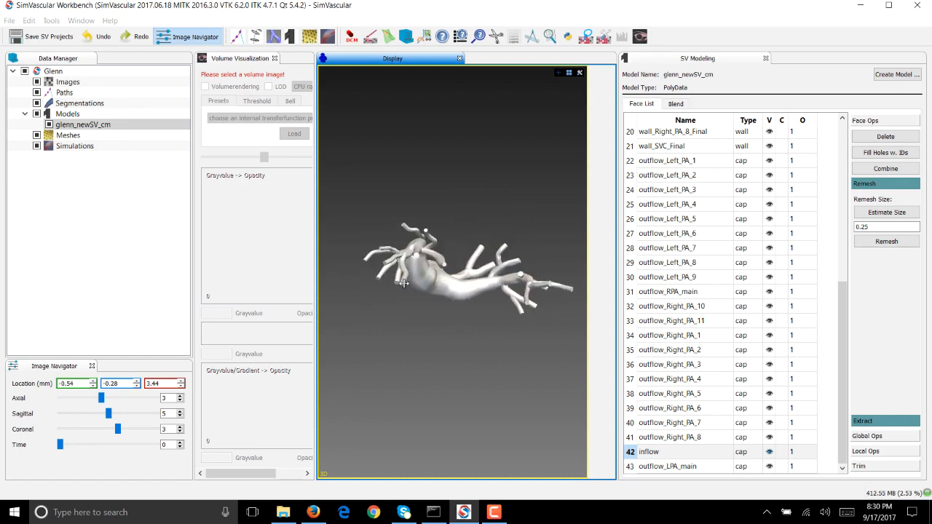
click(667, 190)
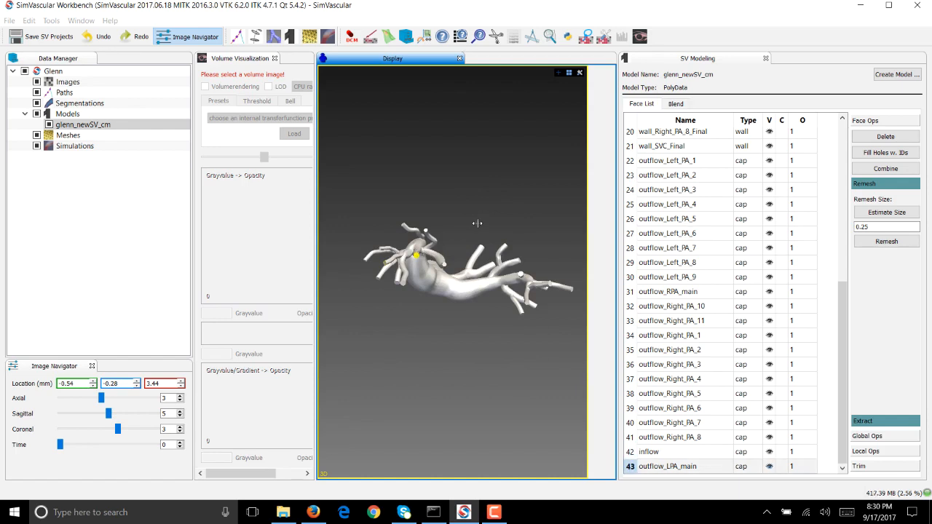
drag(477, 223, 464, 187)
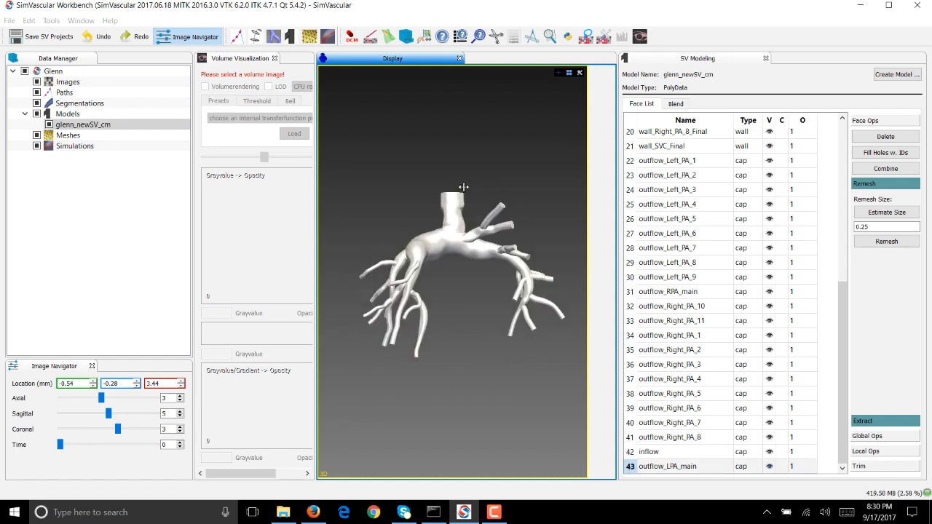
drag(464, 188, 467, 284)
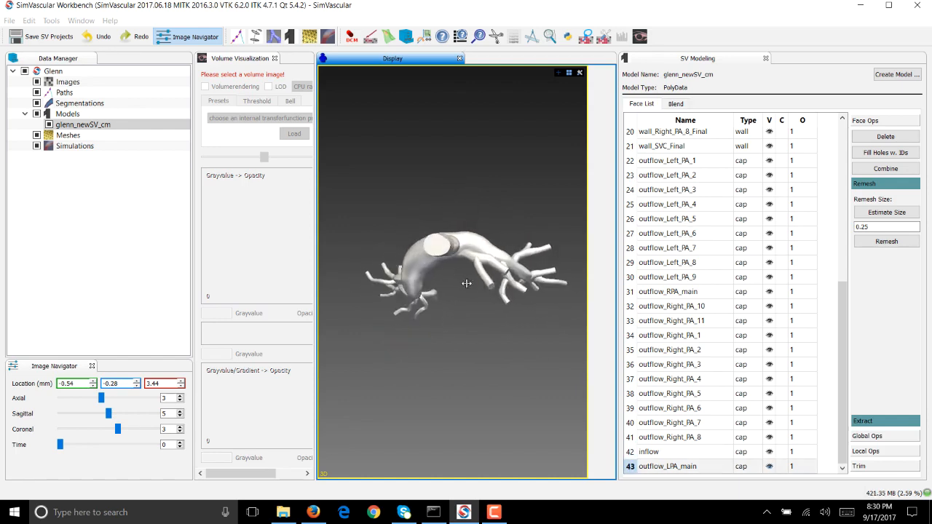
drag(466, 292, 441, 240)
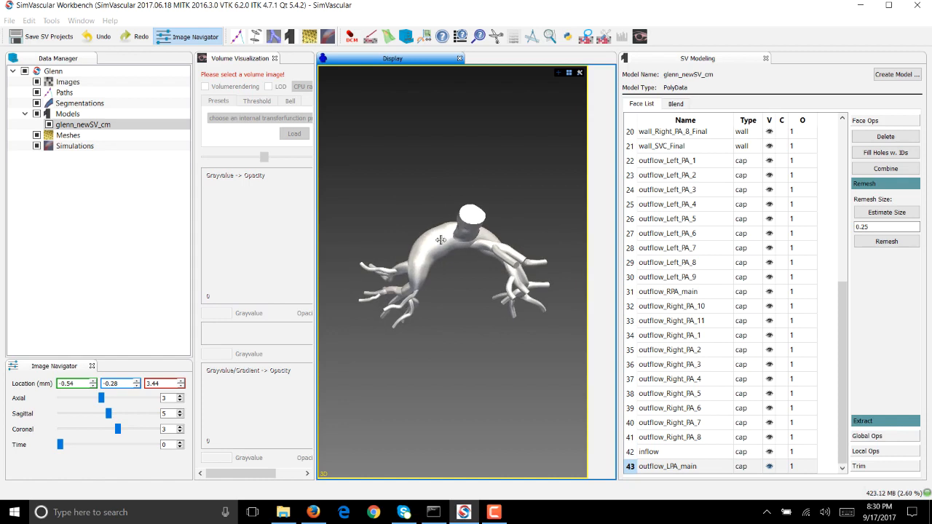
click(444, 244)
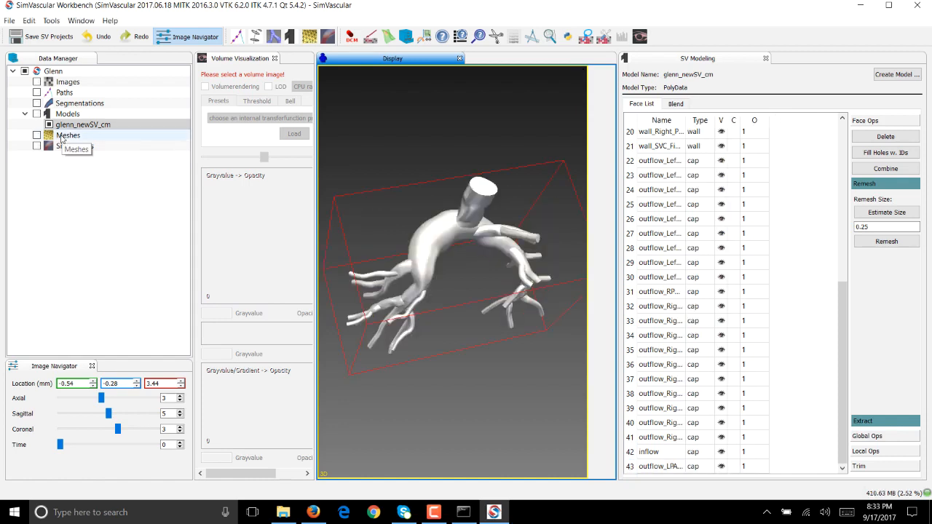
click(68, 135)
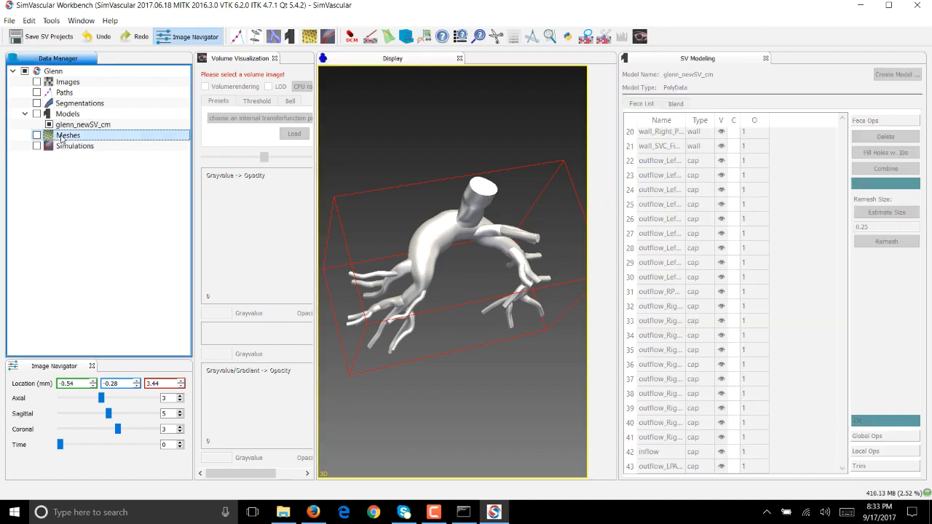
Create a TetGen mesh named glenn_newSV_cm and open its meshing settings
right_click(67, 134)
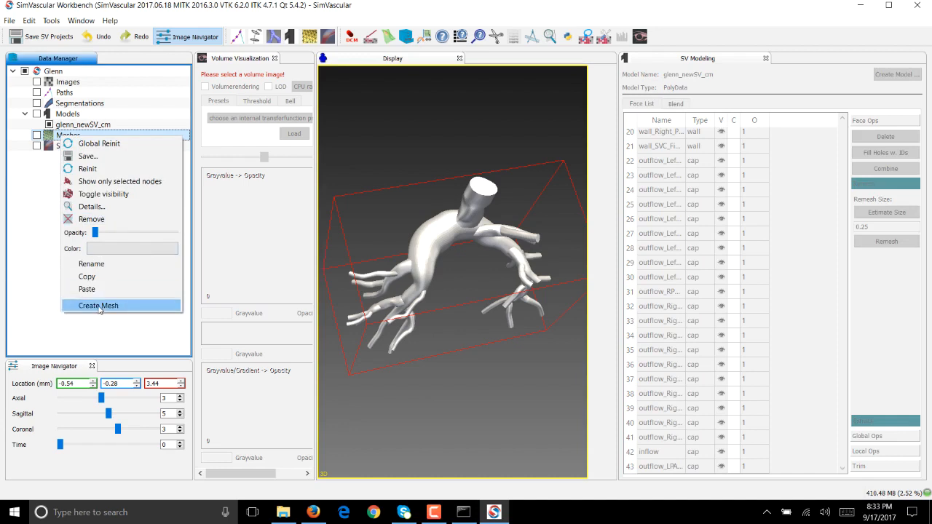
click(99, 305)
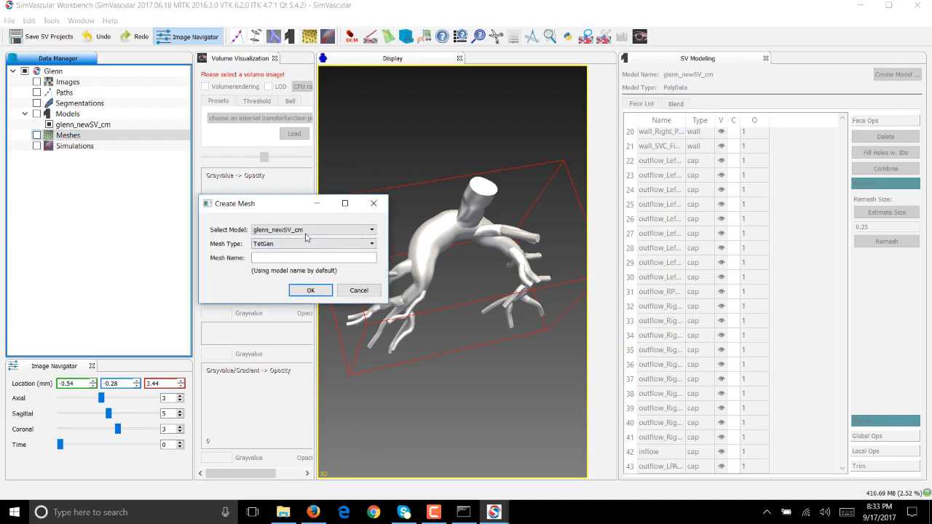
click(309, 229)
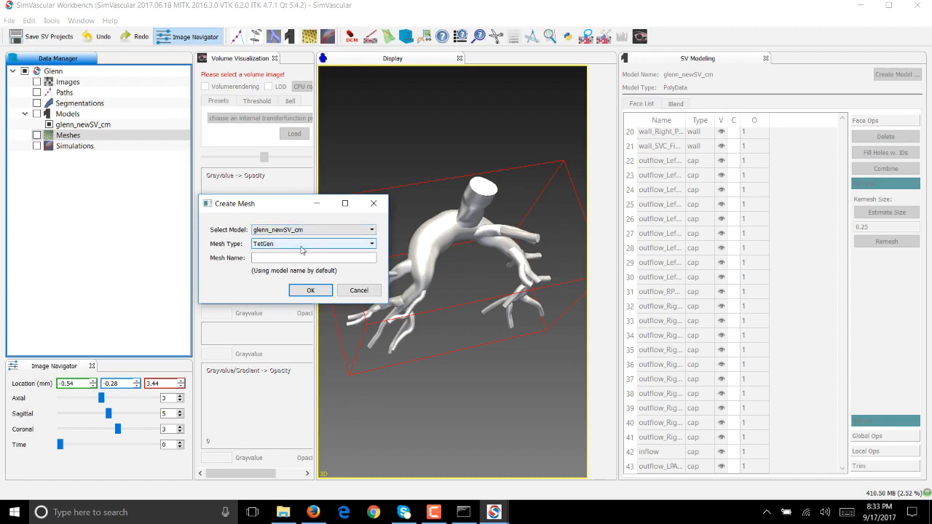
click(314, 258)
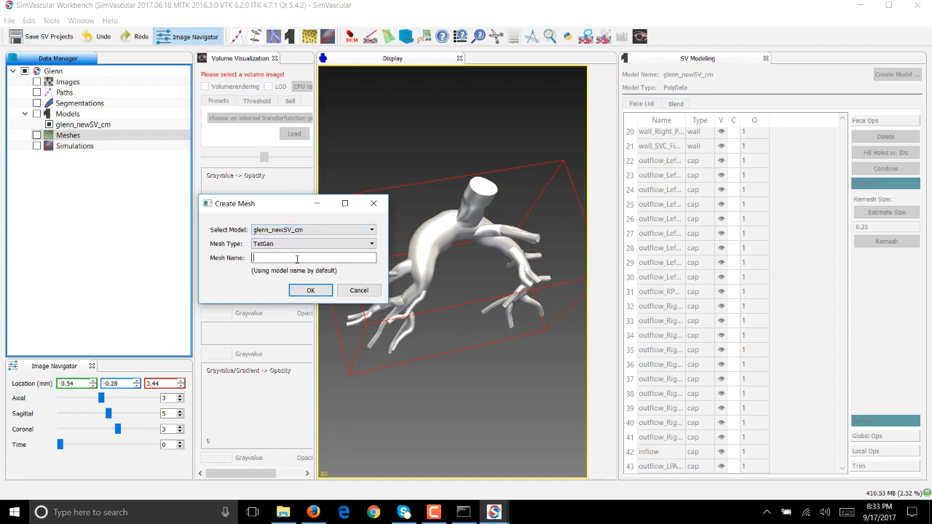
click(313, 258)
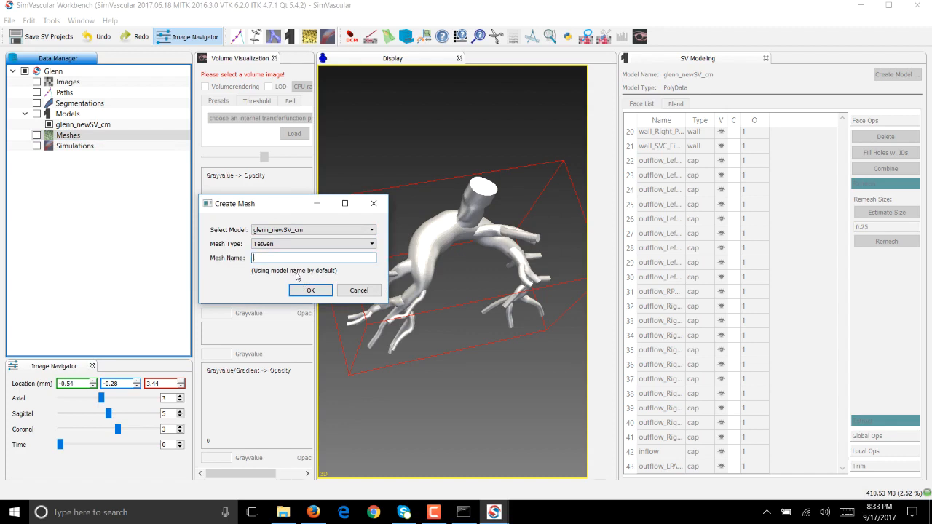
mouse_move(347, 282)
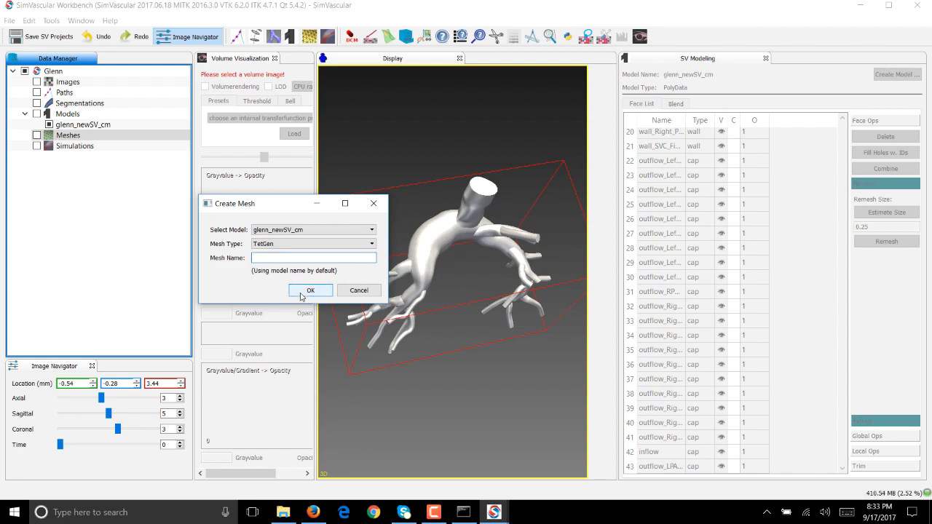
click(310, 291)
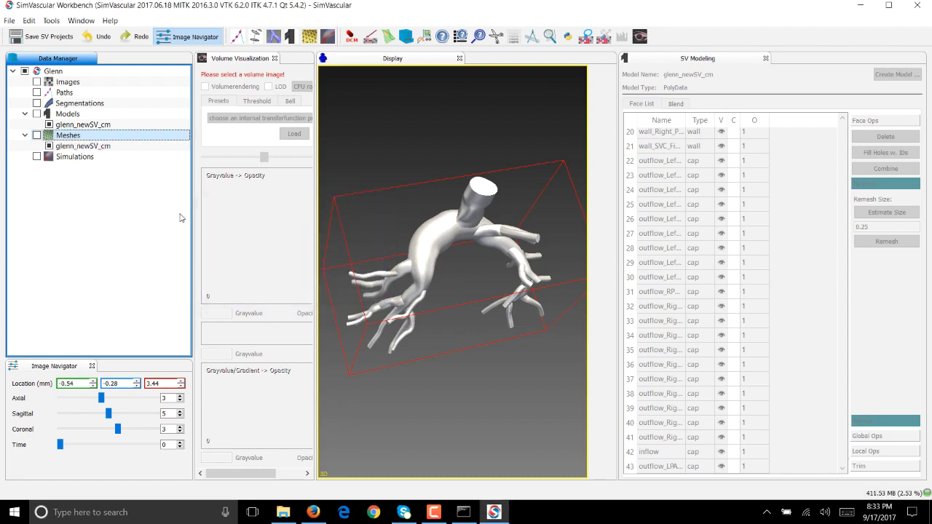
click(83, 146)
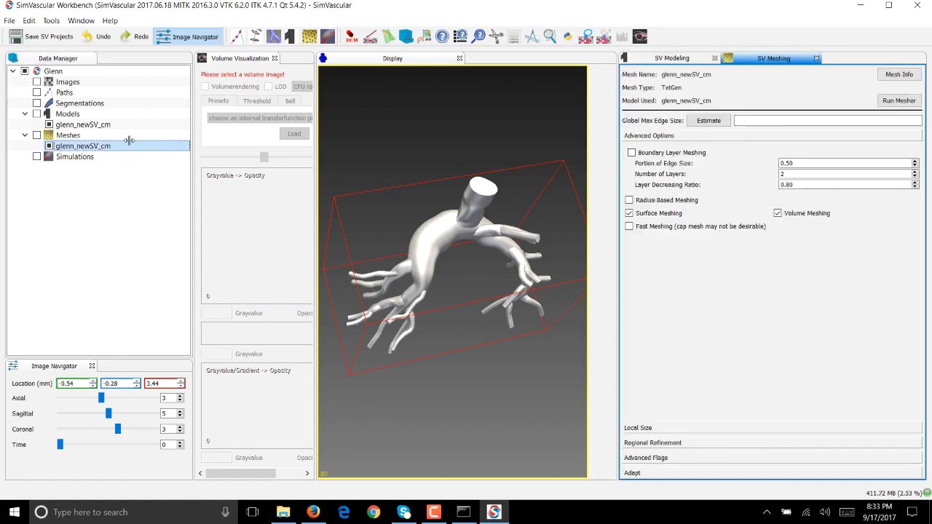
Set the global max edge size to the estimated 0.0374 and enable Fast Meshing
click(708, 120)
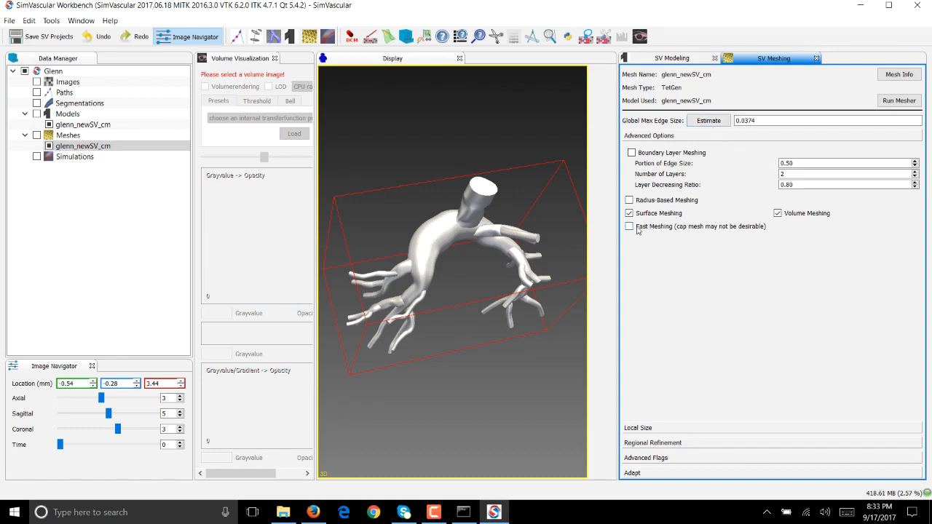
click(630, 226)
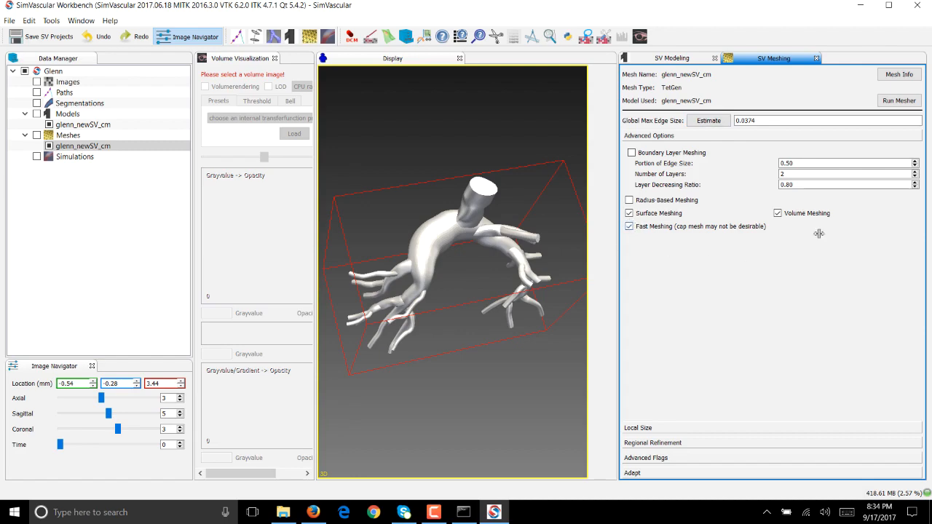
mouse_move(734, 135)
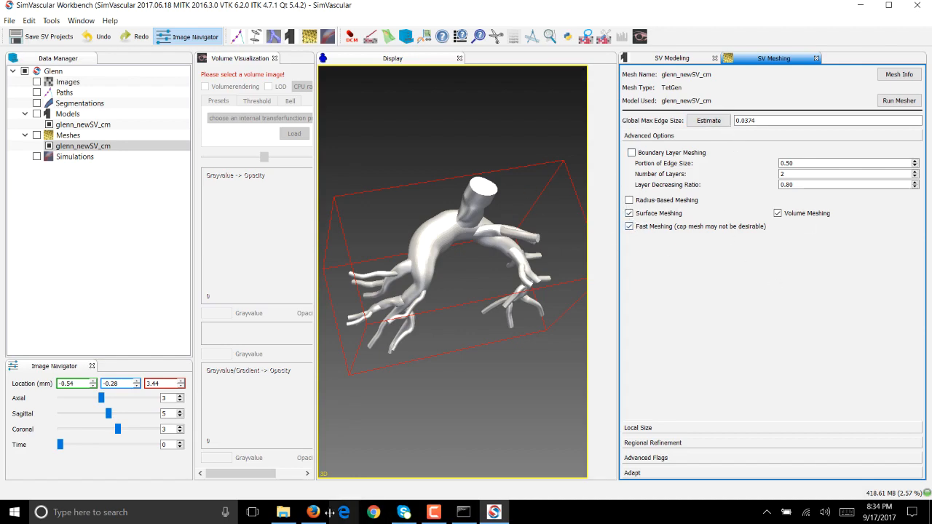
click(312, 512)
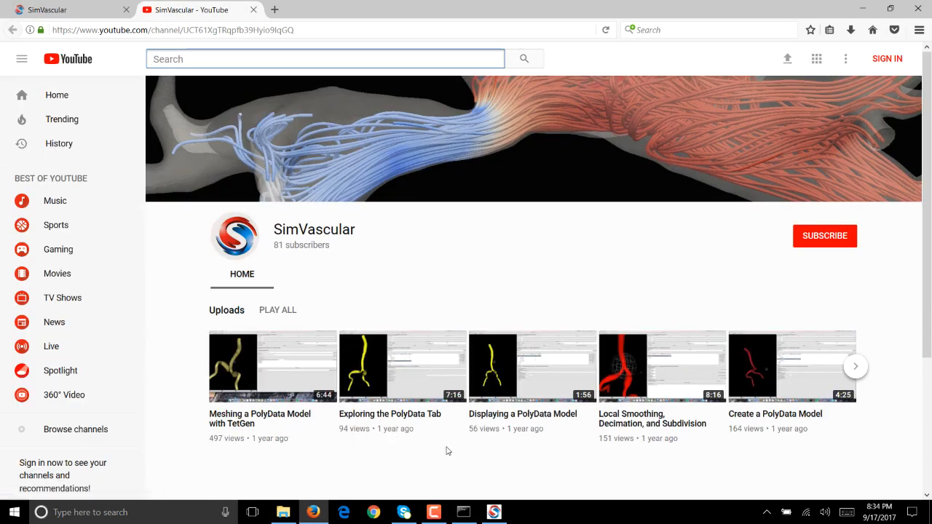
mouse_move(250, 446)
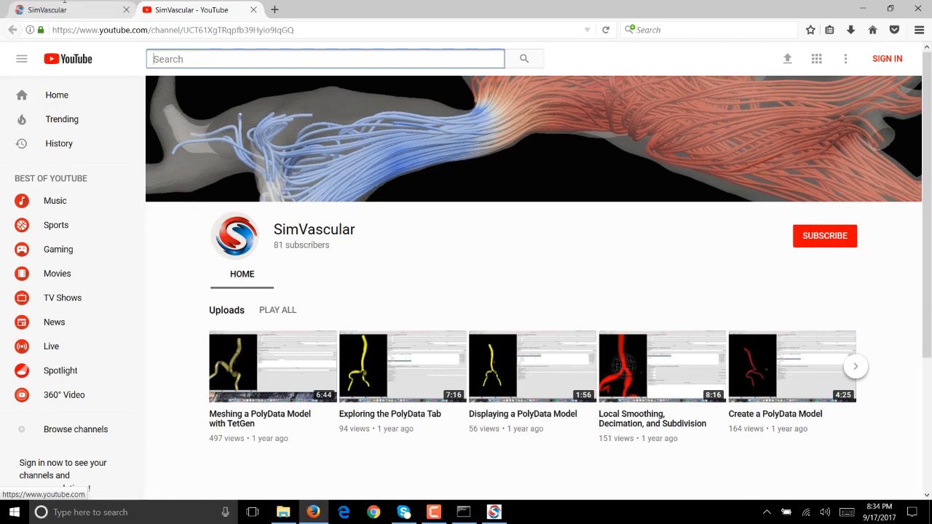
View the SimVascular website's Documentation section, then minimize Firefox
click(70, 9)
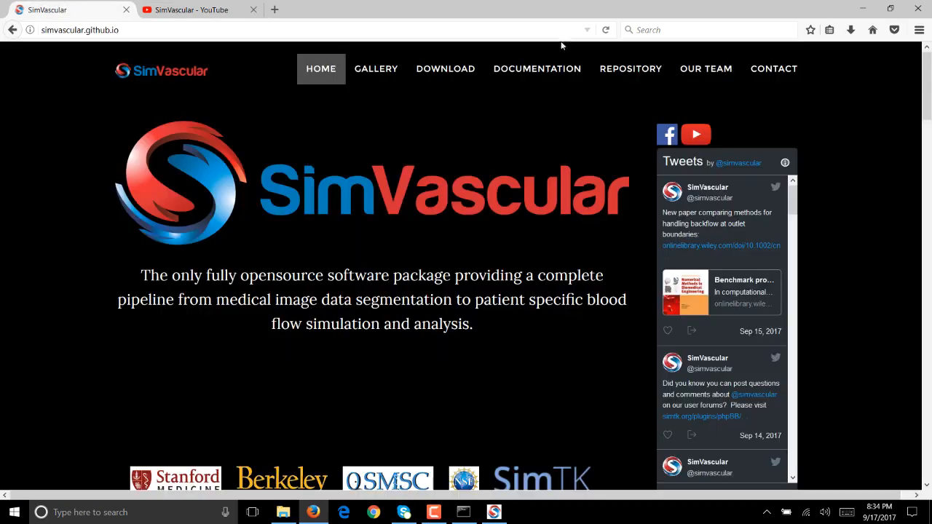
mouse_move(537, 69)
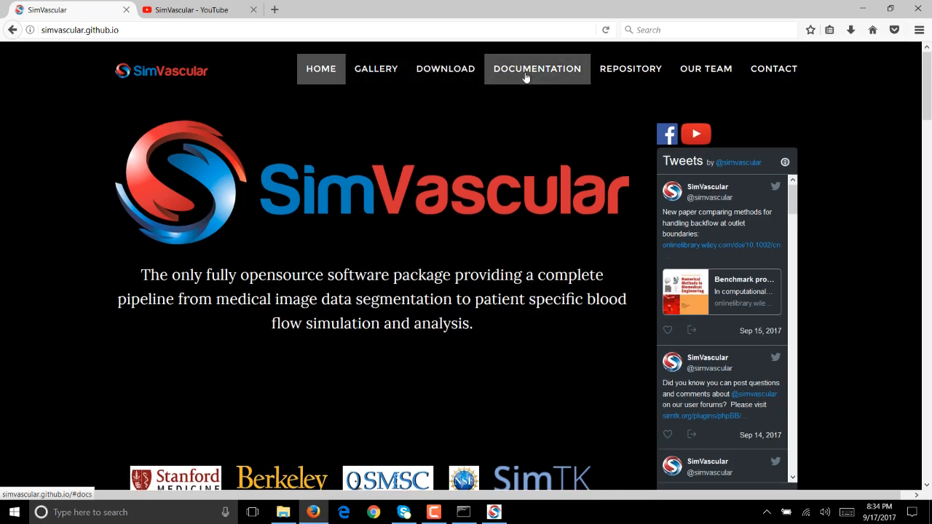
click(537, 68)
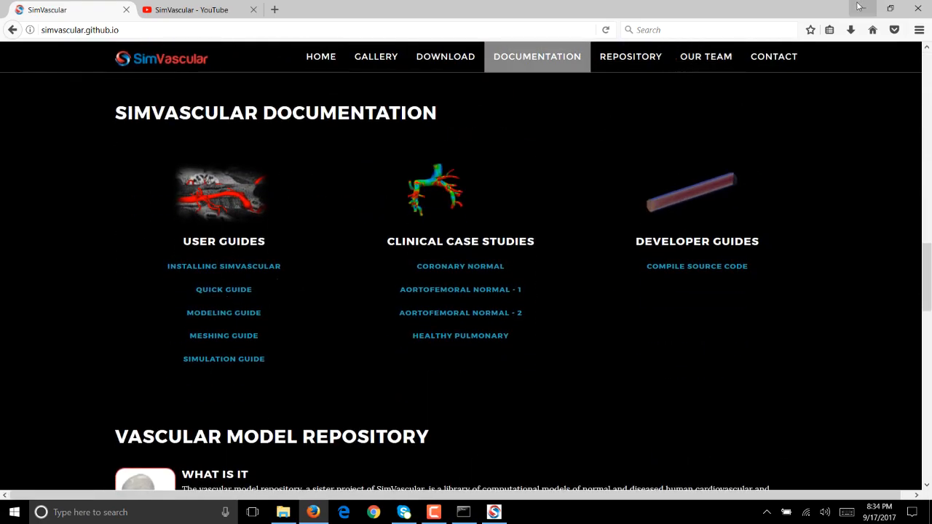
click(494, 512)
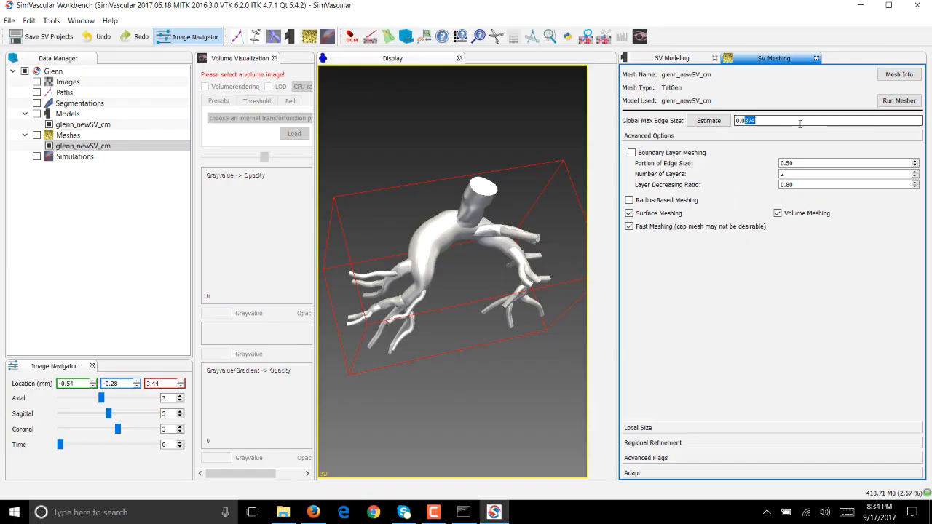
Change Global Max Edge Size to 0.07 and run the mesher, accepting the warning
text(0.07)
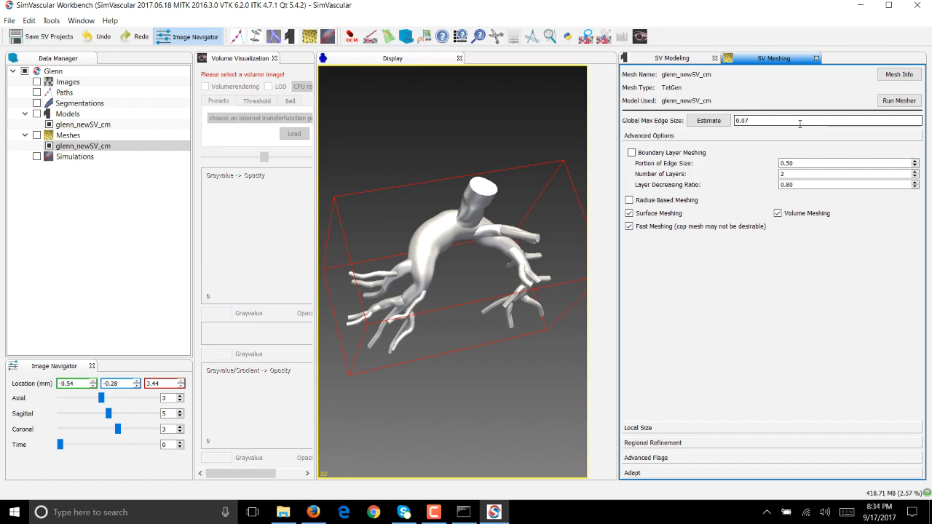
click(801, 120)
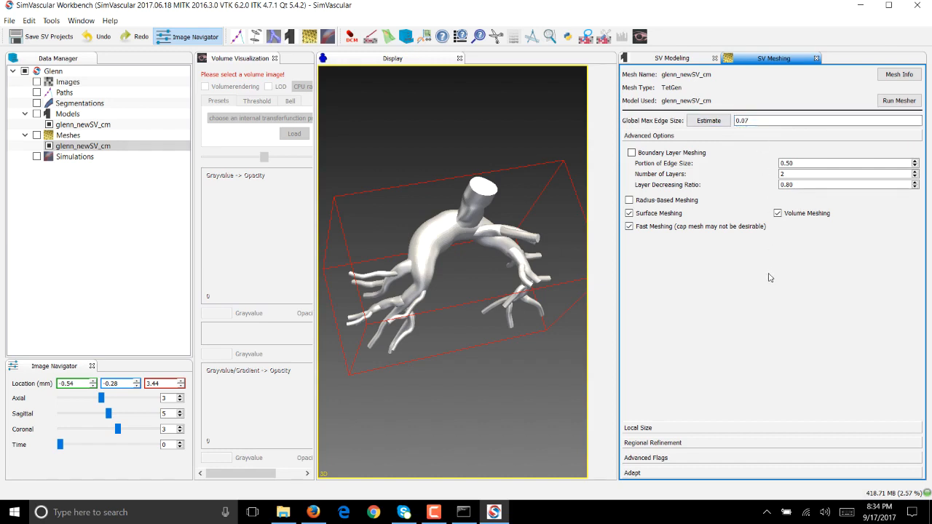
click(898, 100)
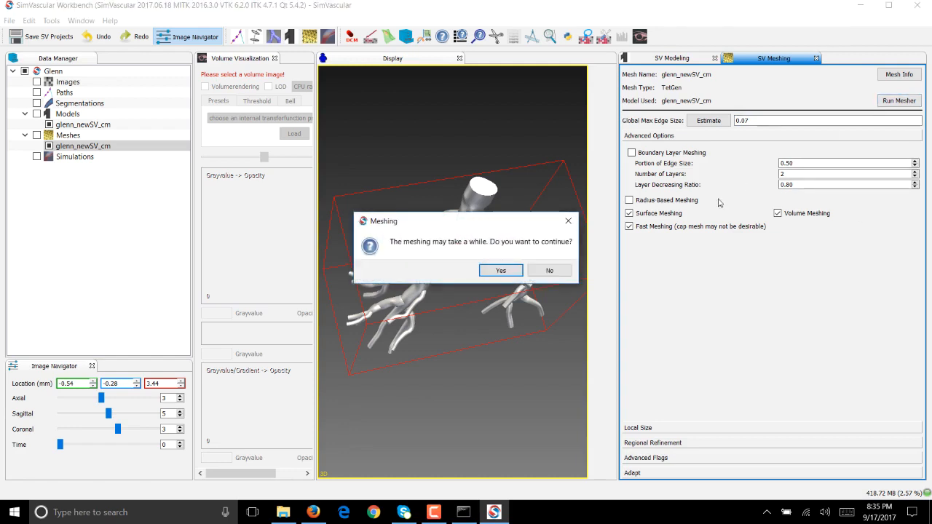
click(500, 270)
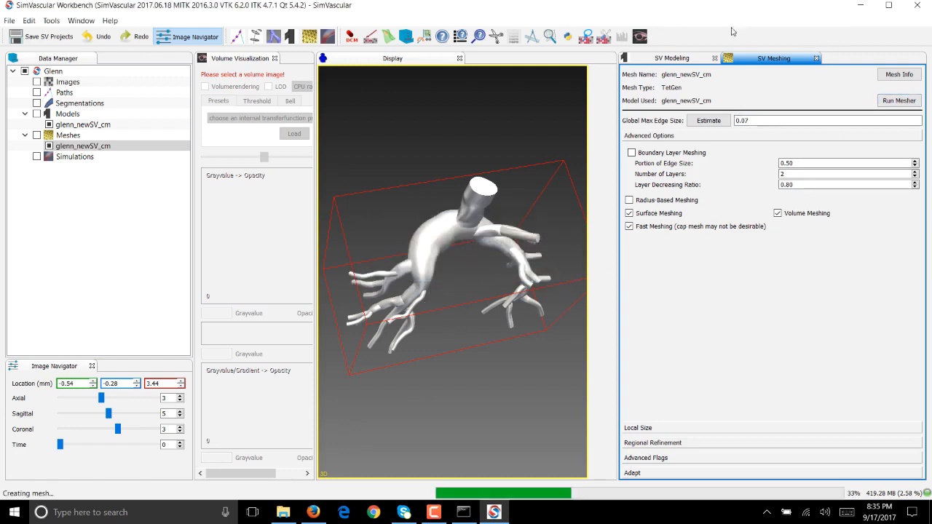
click(899, 101)
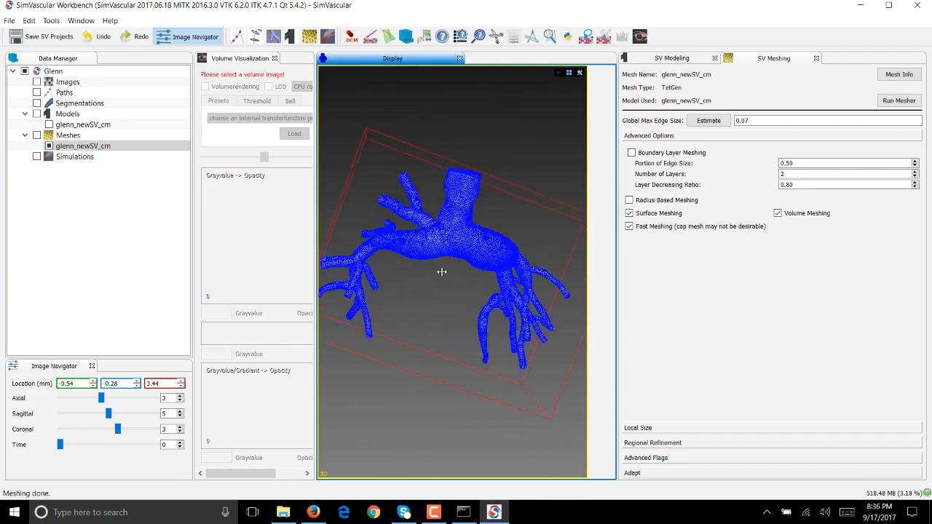
Create a steady_resistance simulation job and open its settings
right_click(75, 156)
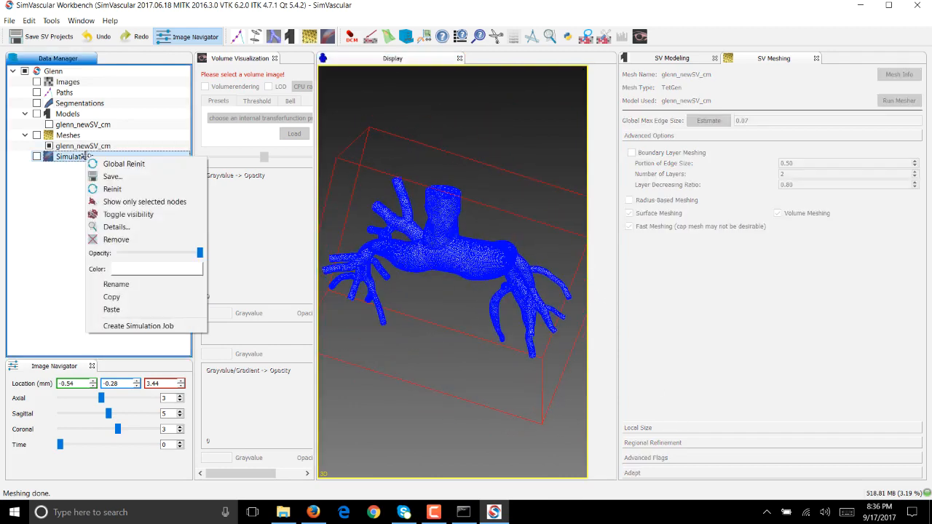
mouse_move(138, 325)
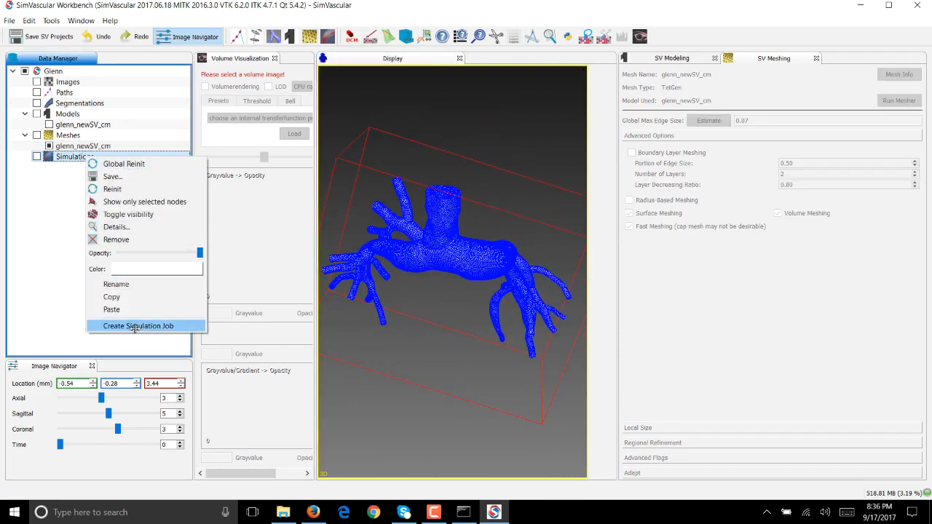
click(138, 326)
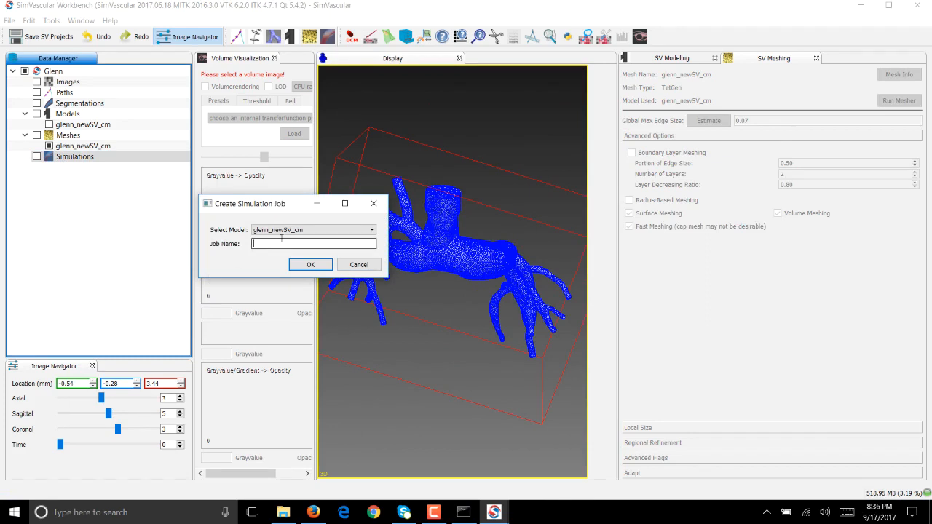
text(steady_resistance)
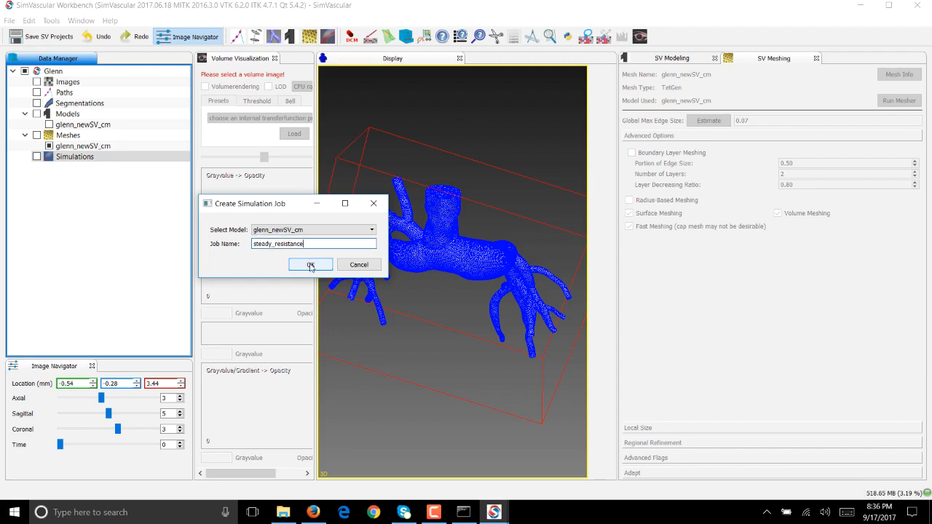
click(311, 265)
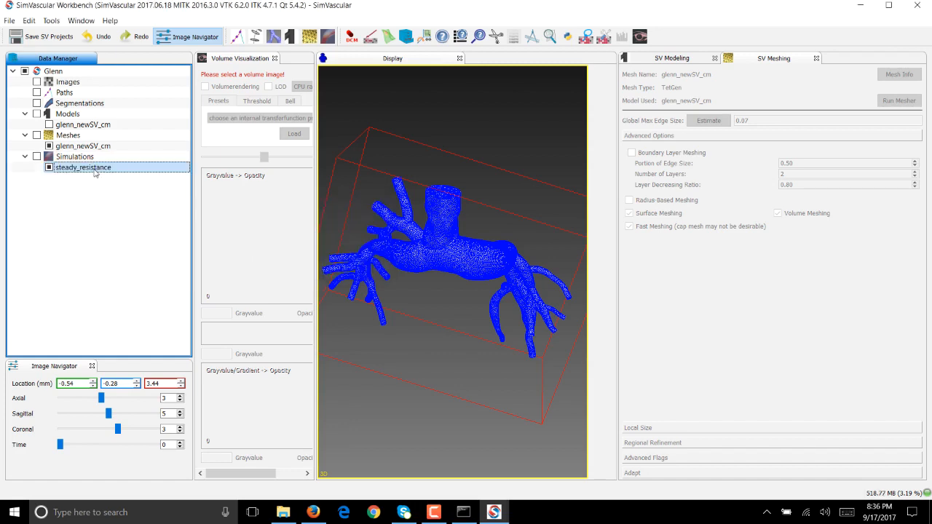
click(813, 58)
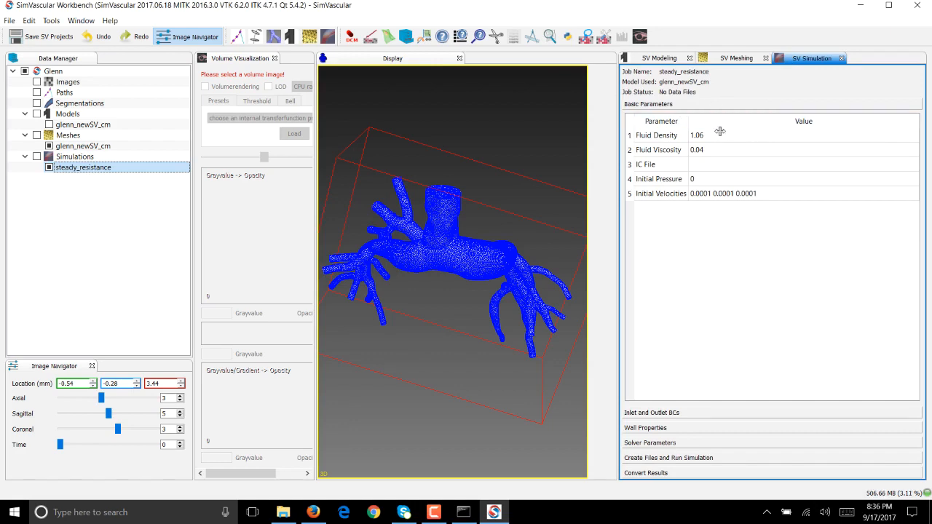
mouse_move(724, 140)
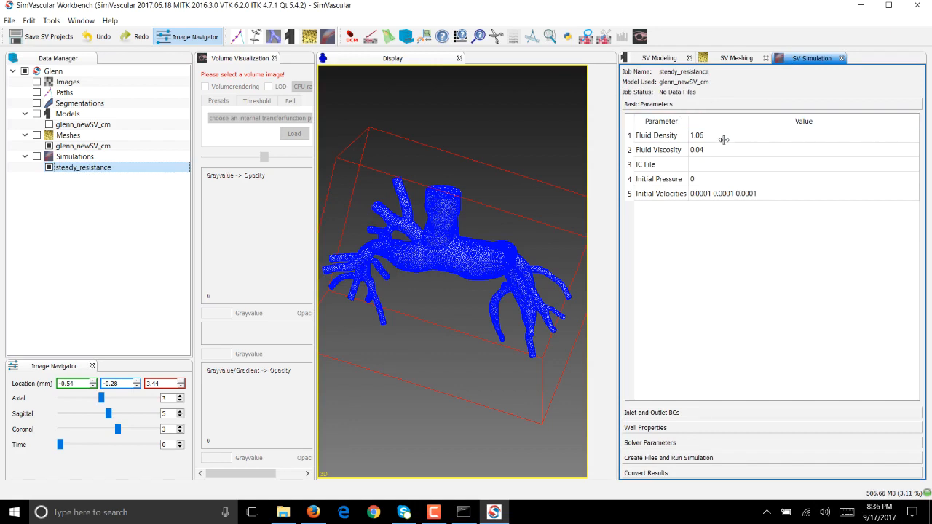
mouse_move(730, 213)
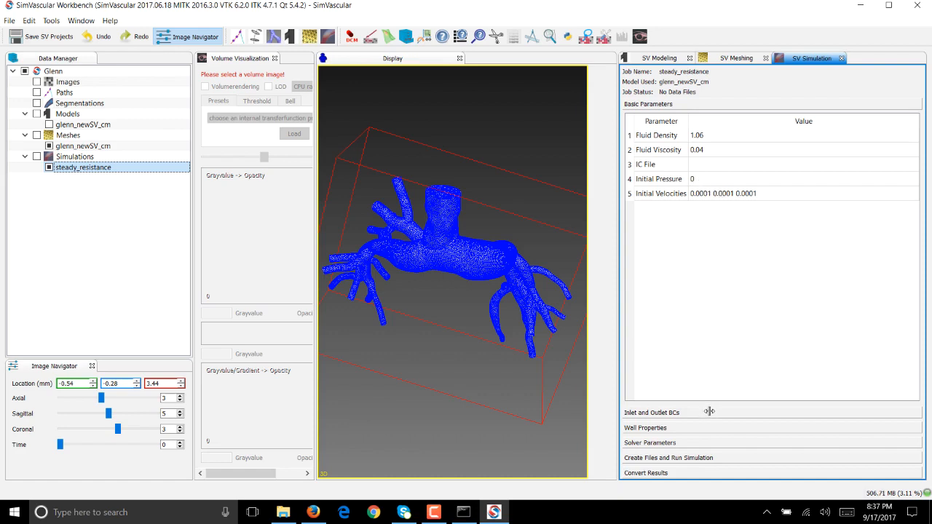
Set BC Type to Resistance for the outlet faces, starting with outflow_Left_PA_1
click(651, 118)
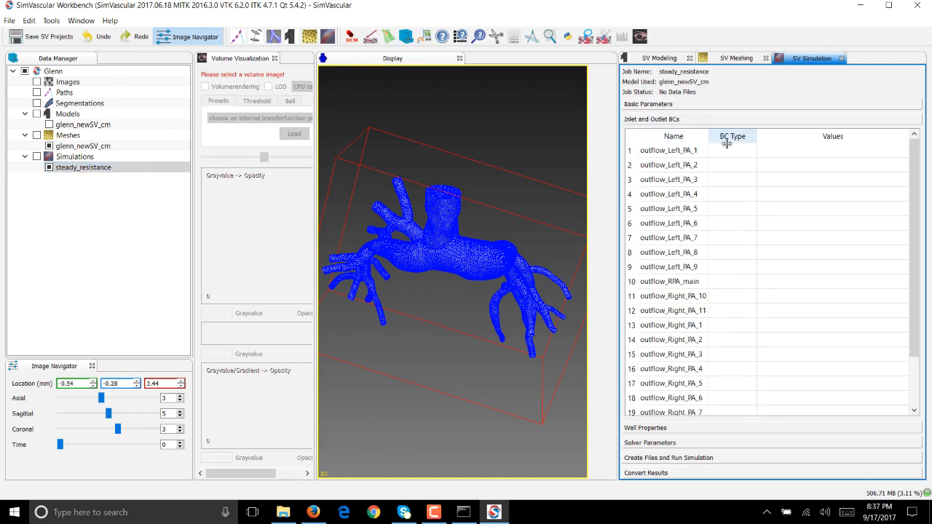
click(668, 150)
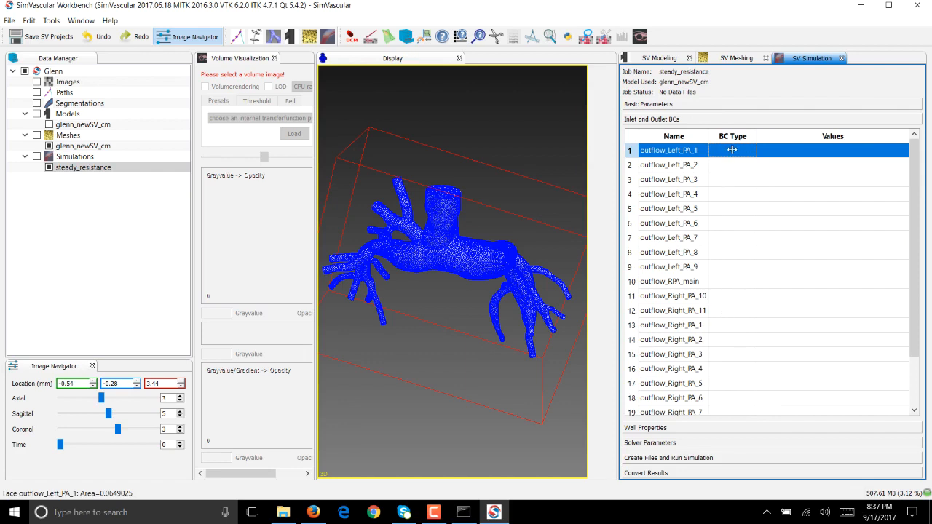
scroll(down, 3)
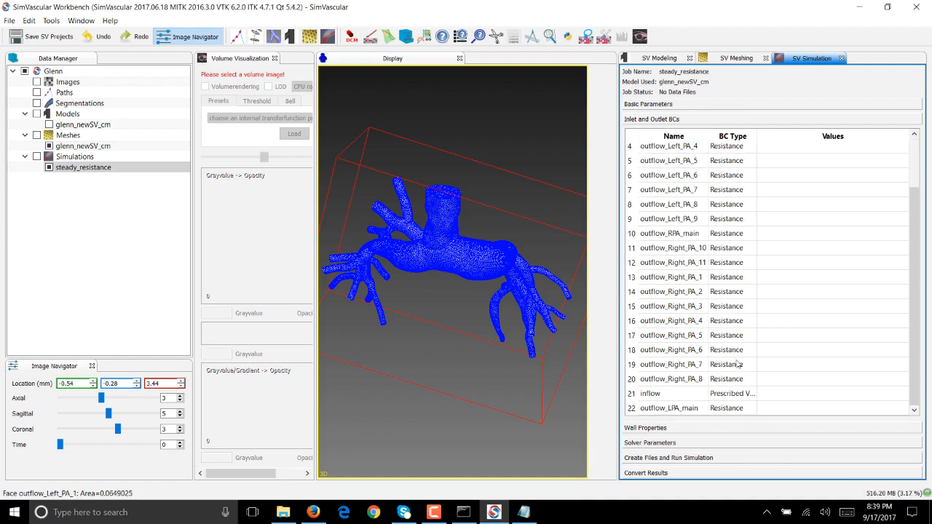
click(670, 393)
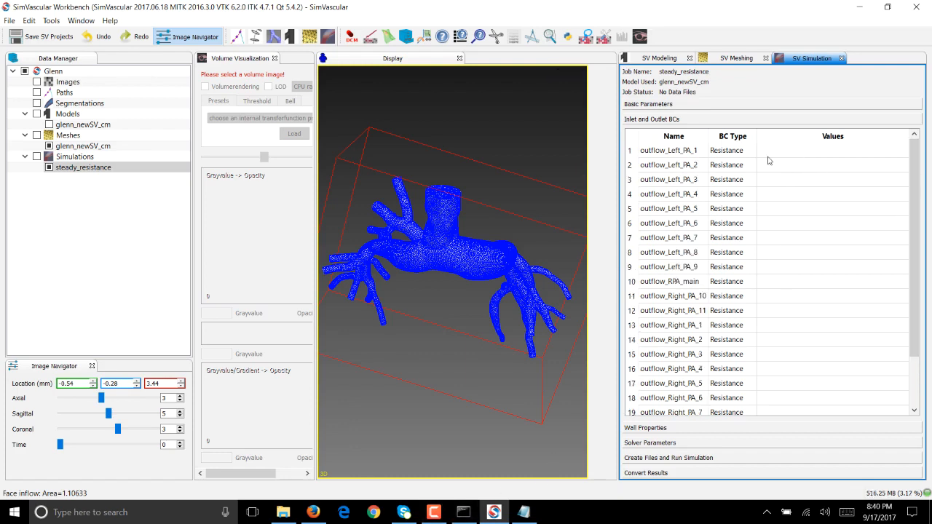
mouse_move(772, 155)
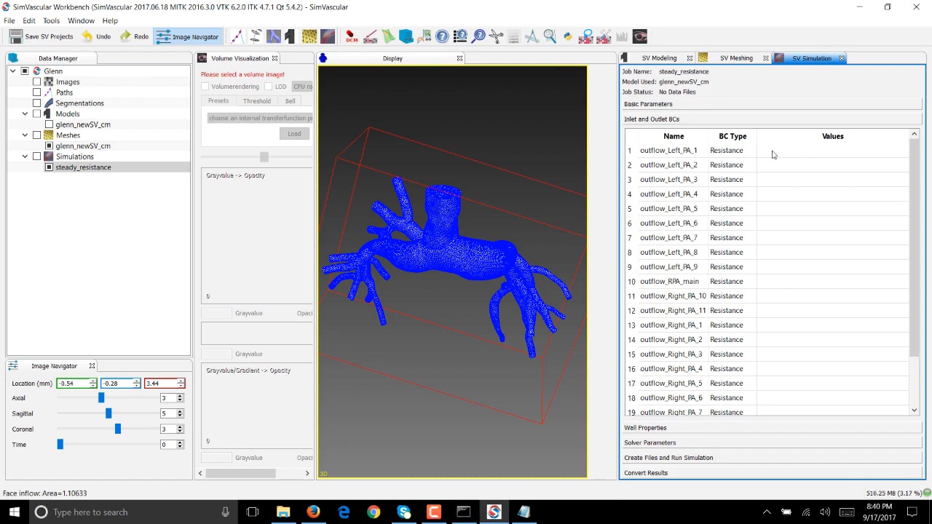
mouse_move(661, 151)
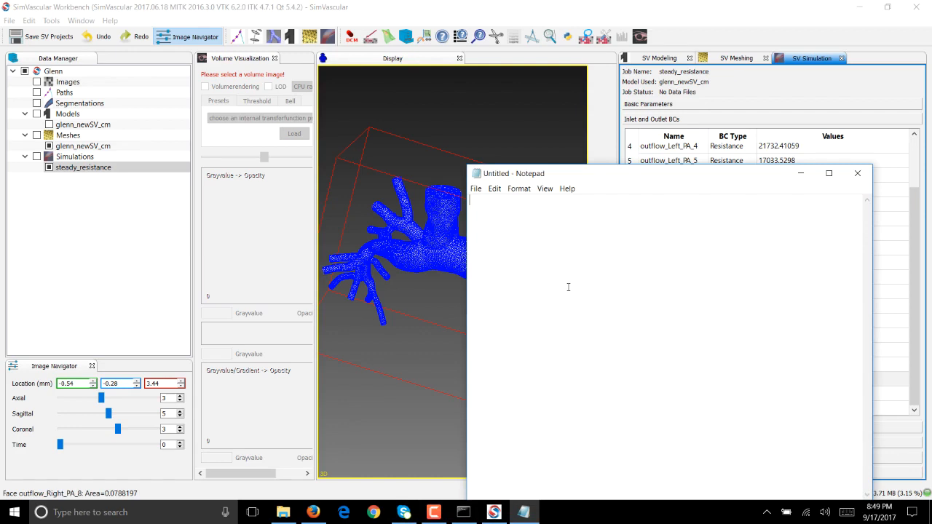
Type a constant -25 flow waveform at times 0 and 0.1 in Notepad
text(0)
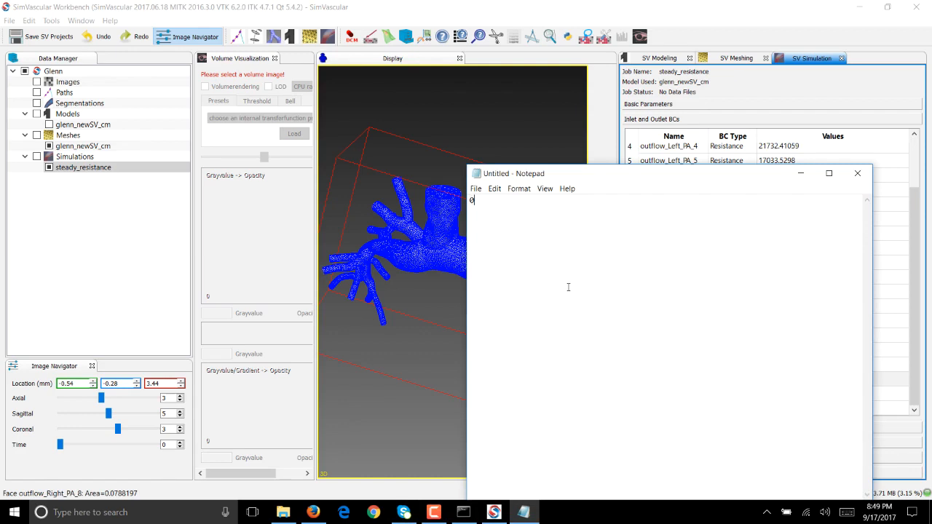
text(-25)
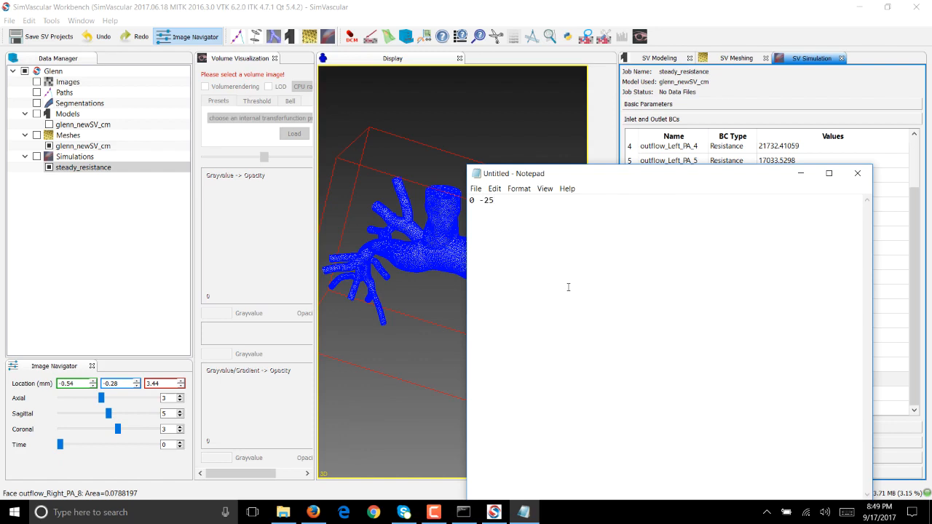
text(0)
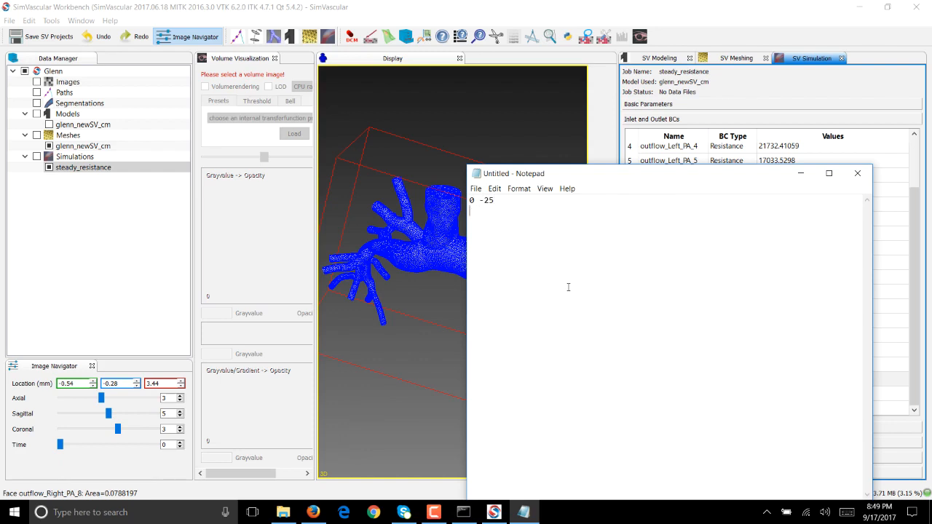
text(0.1 -25)
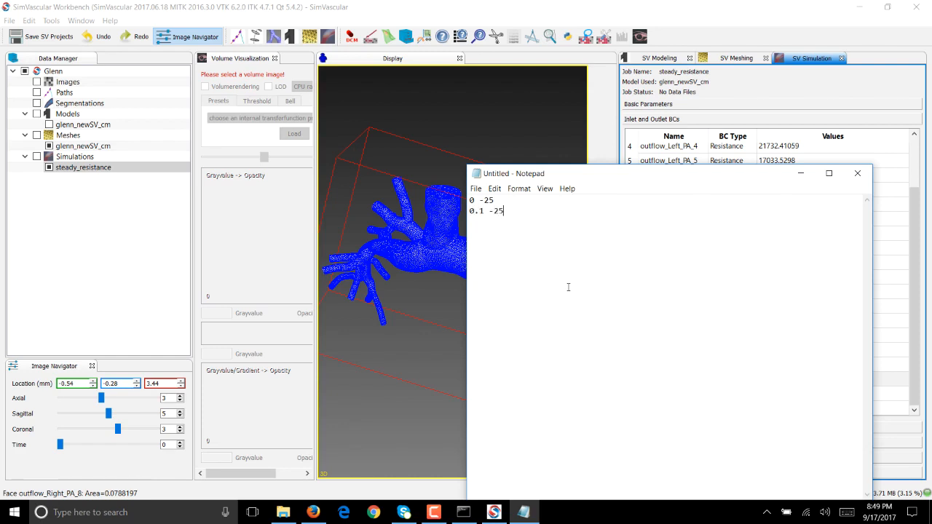
Save the waveform as steady.flow in a new flow_files folder under Glenn\Simulations
click(475, 188)
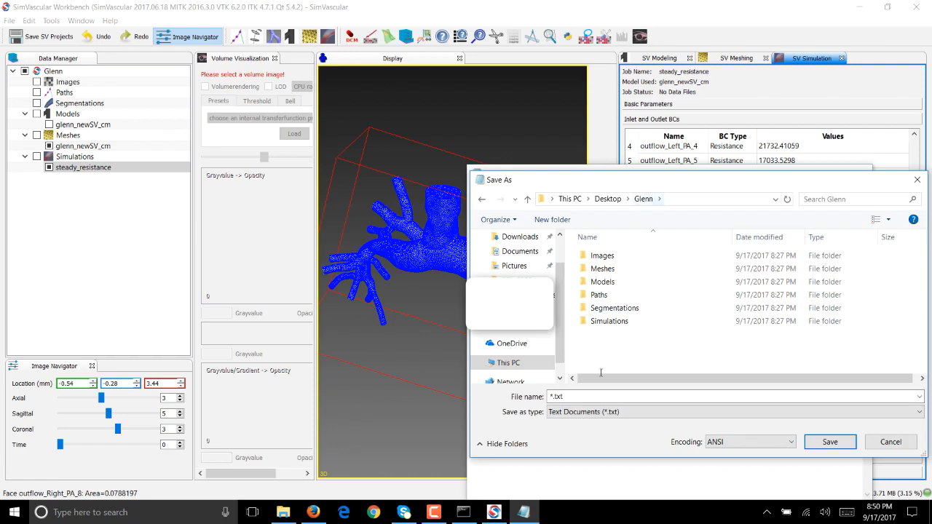
double_click(609, 321)
text(flow)
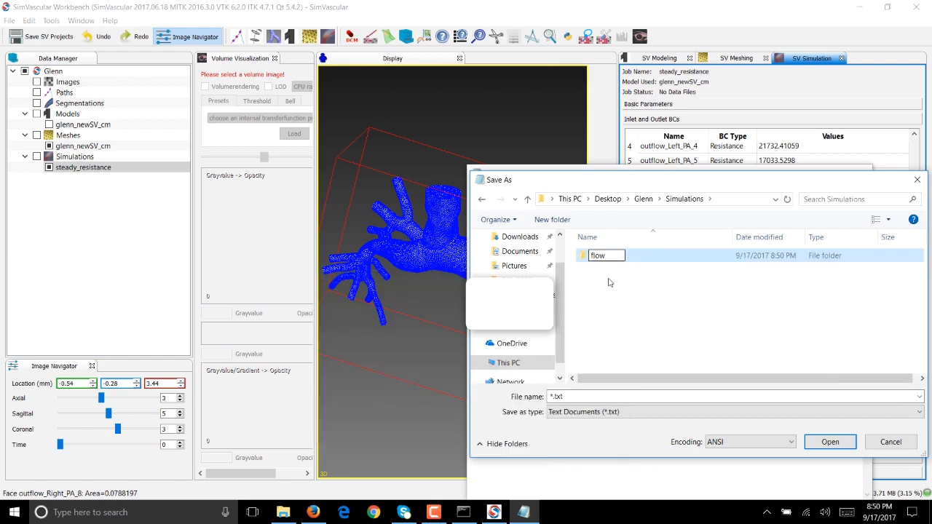
double_click(598, 255)
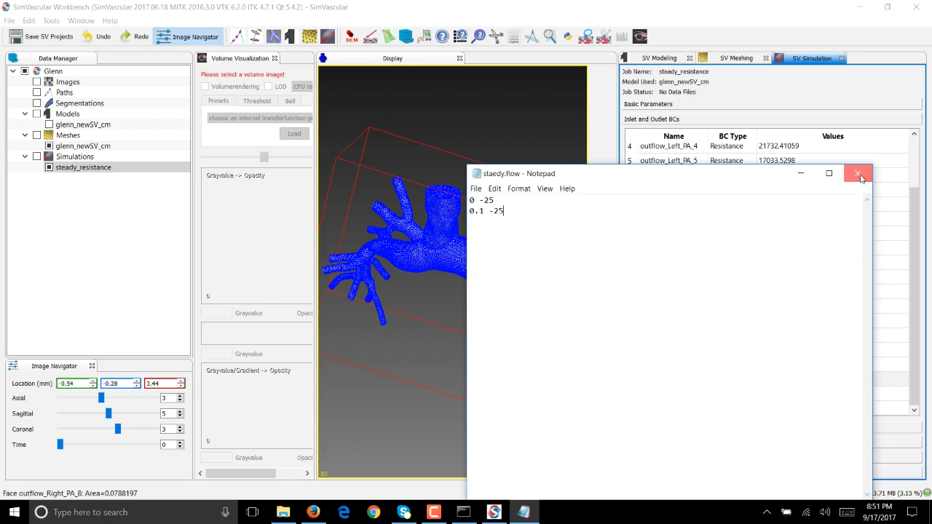
Close the flow file and give the inflow face a parabolic prescribed velocity from steady.flow.txt
click(858, 173)
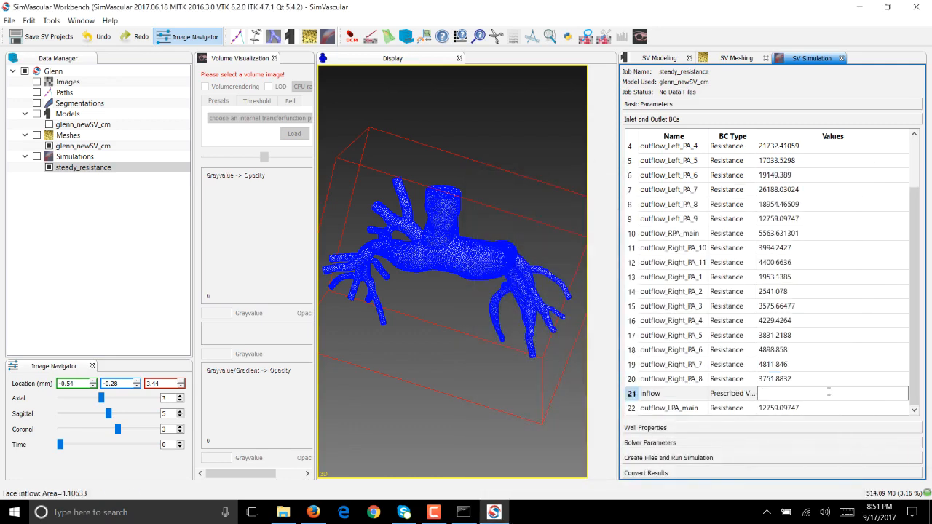
click(670, 393)
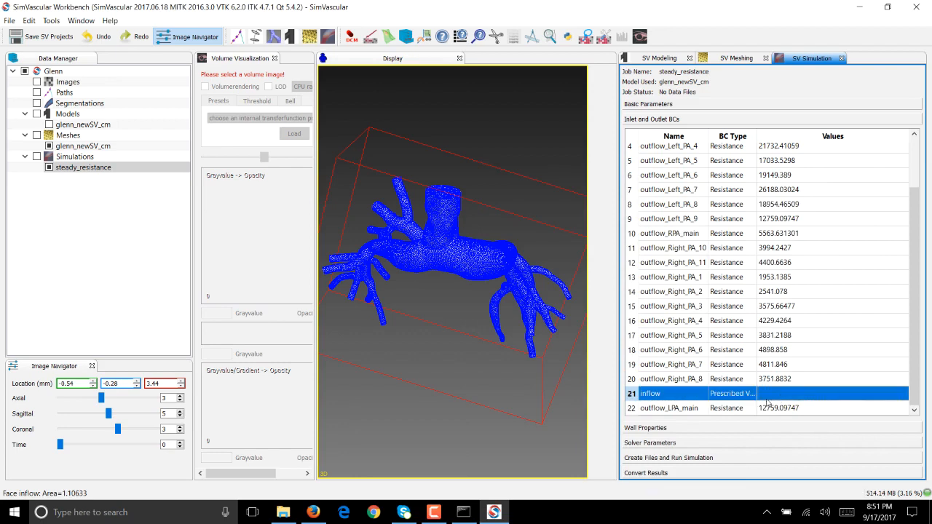
double_click(650, 394)
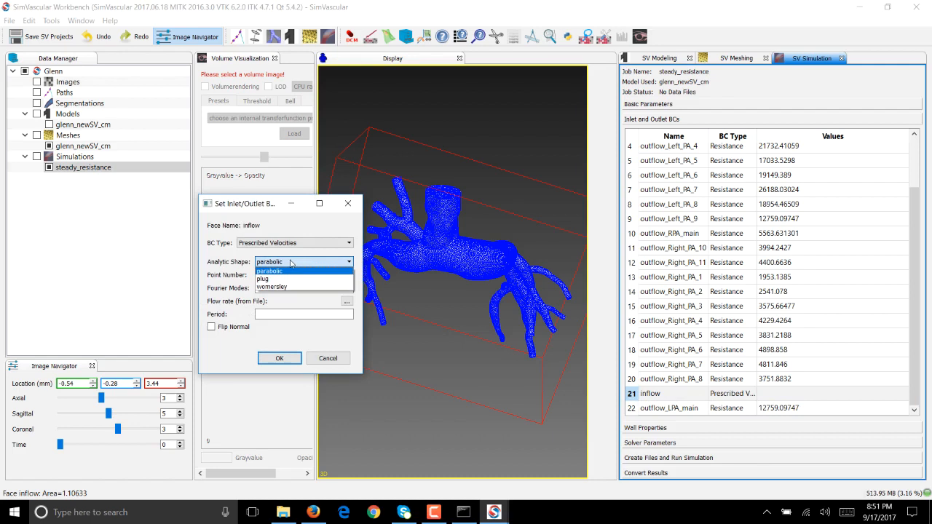
click(270, 271)
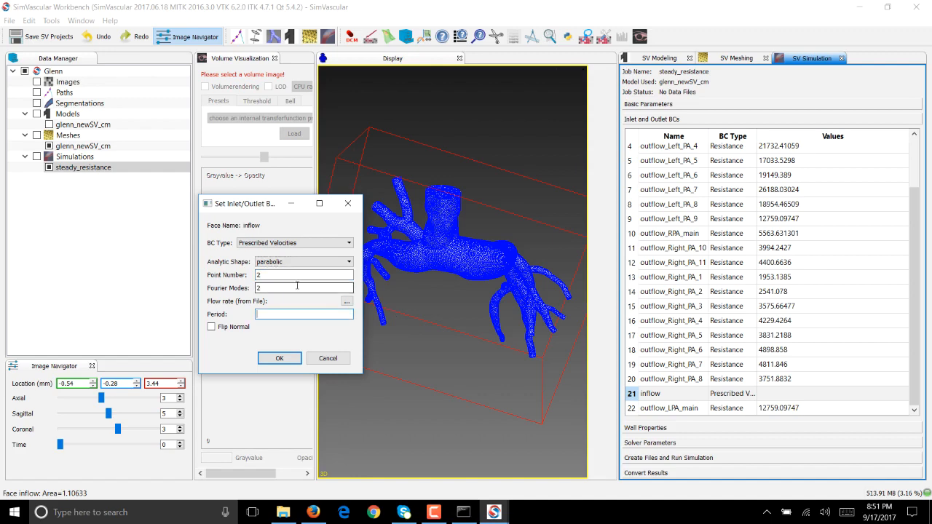
click(346, 302)
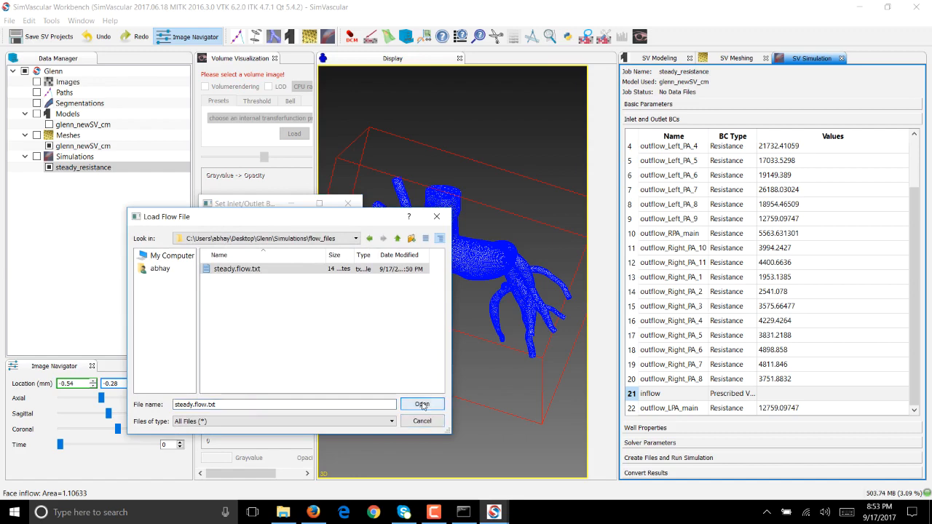
click(422, 404)
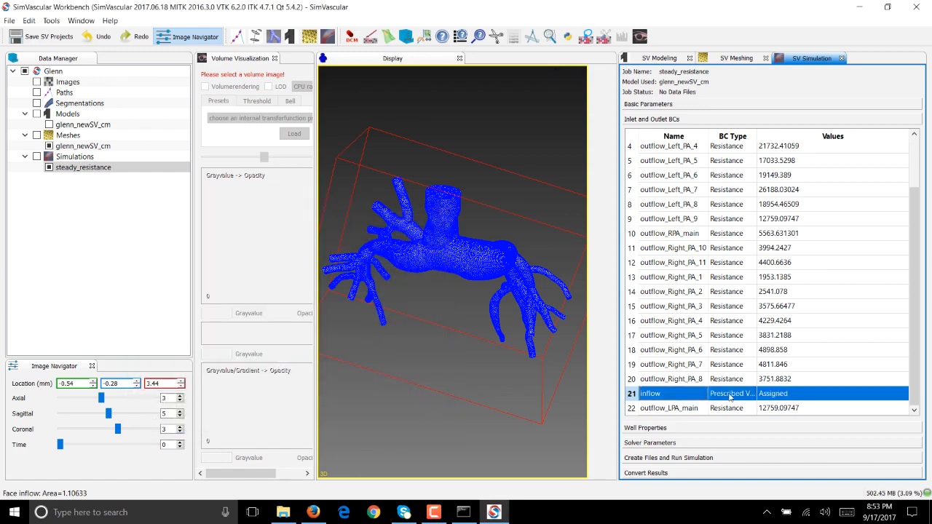
mouse_move(867, 407)
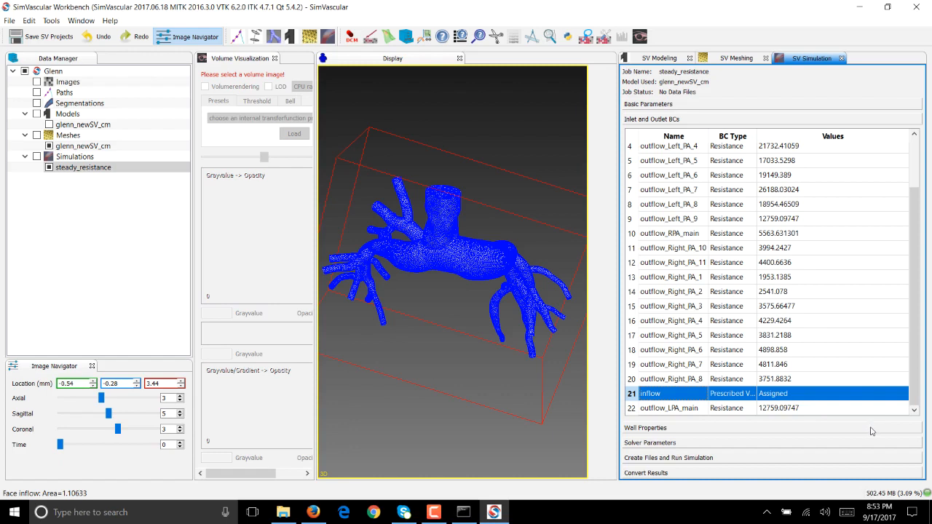
Keep the vessel wall properties set to Rigid
click(645, 134)
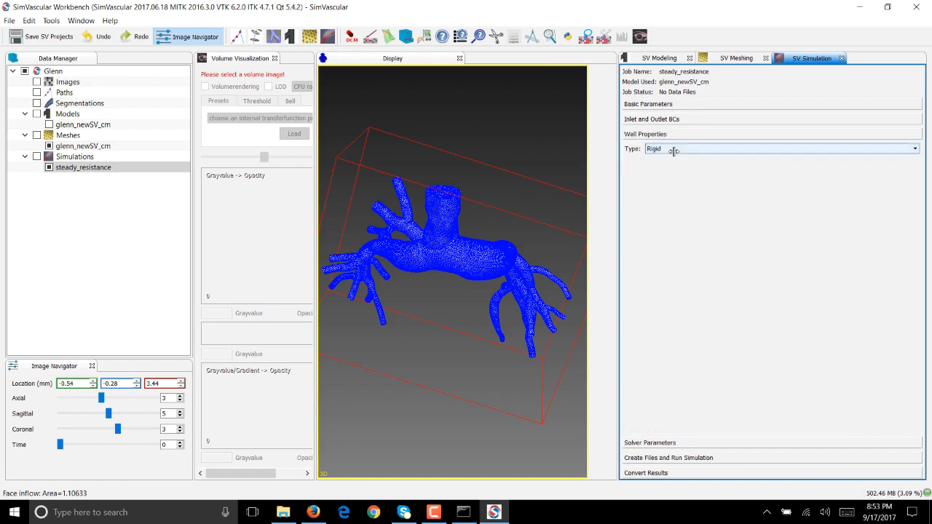
click(915, 149)
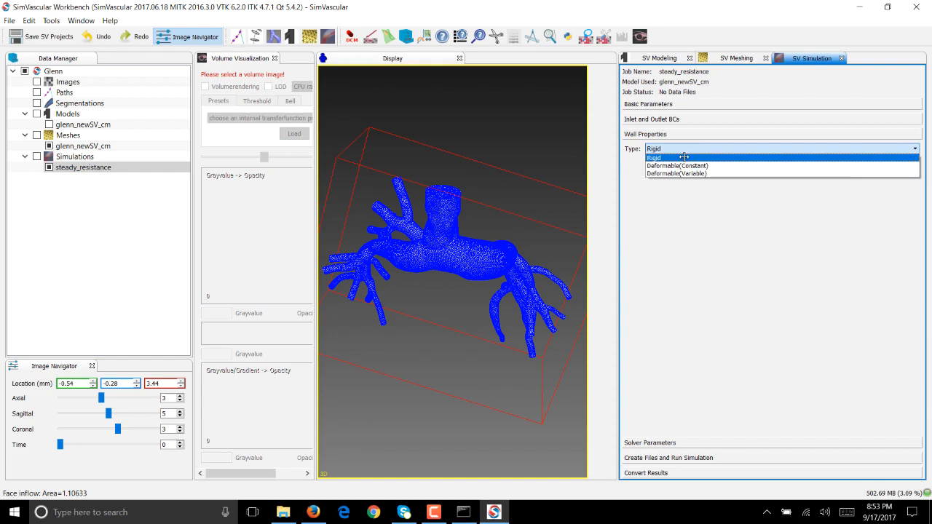
click(654, 157)
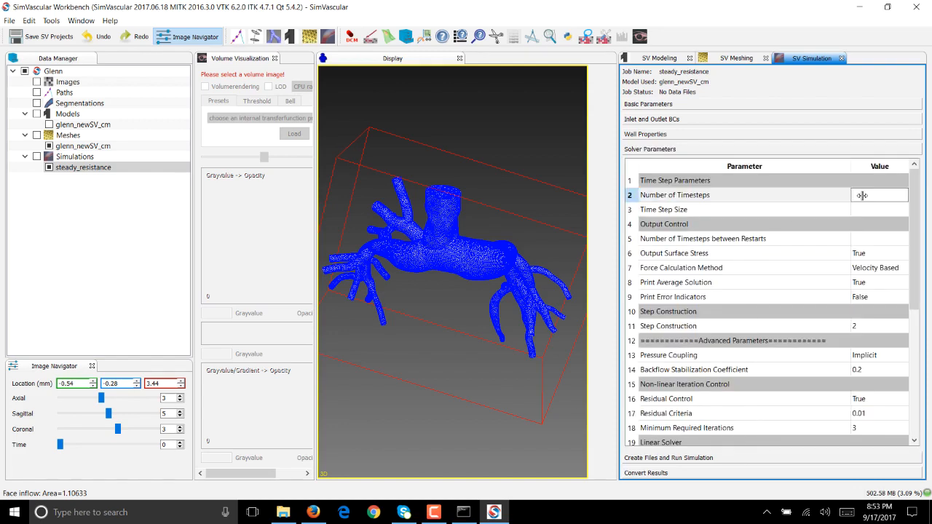
Enter solver parameters: 100 timesteps, 0.001 step size, restarts every 25, step construction 4
text(10)
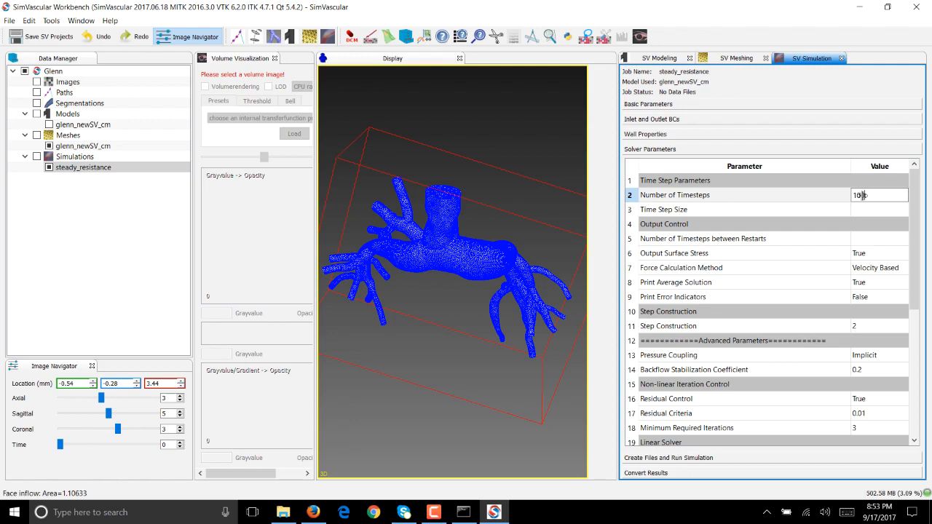
click(879, 210)
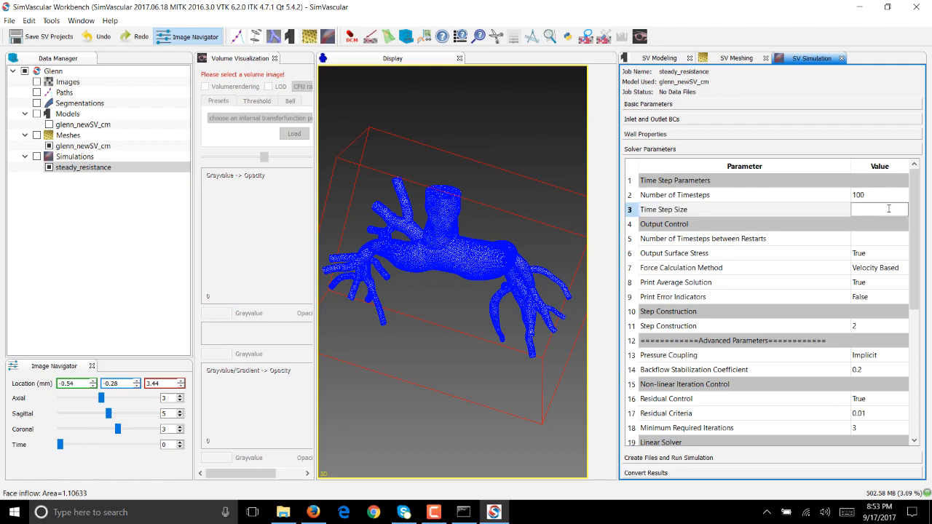
text(0.001)
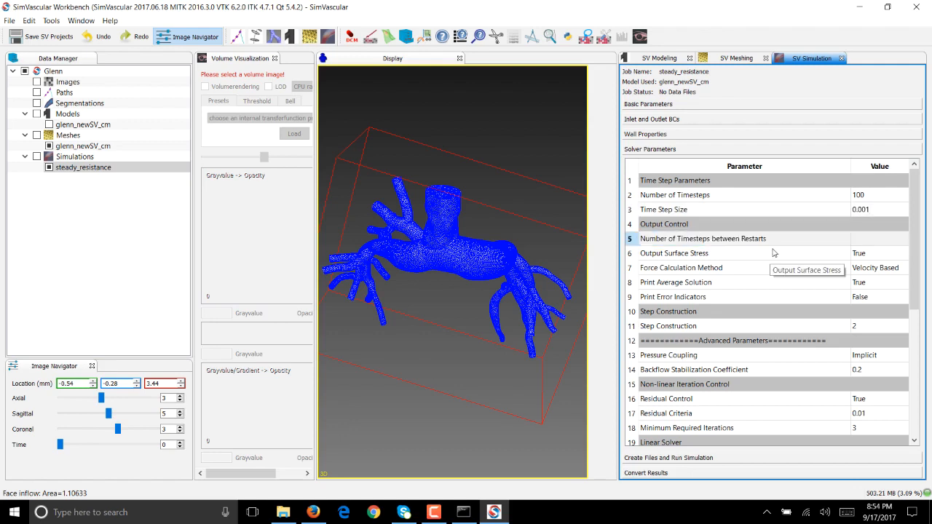
mouse_move(869, 246)
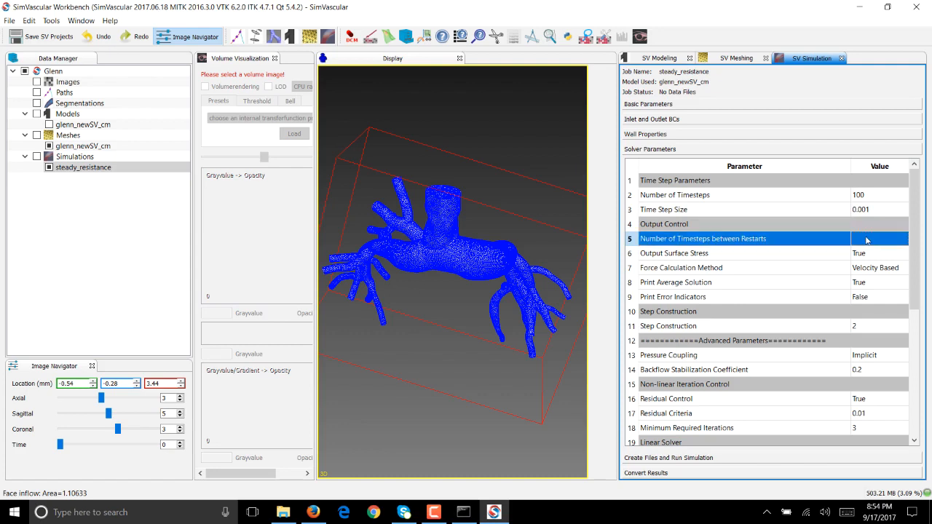
text(25)
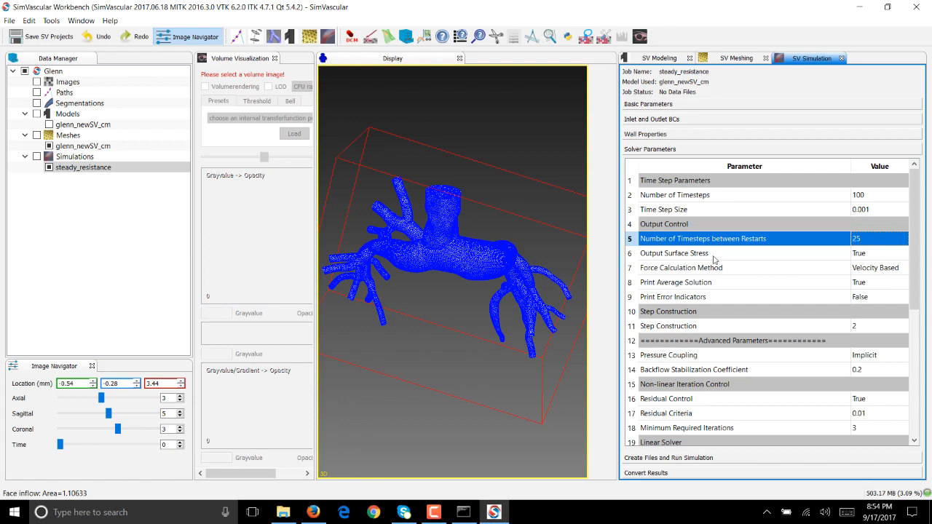
mouse_move(714, 260)
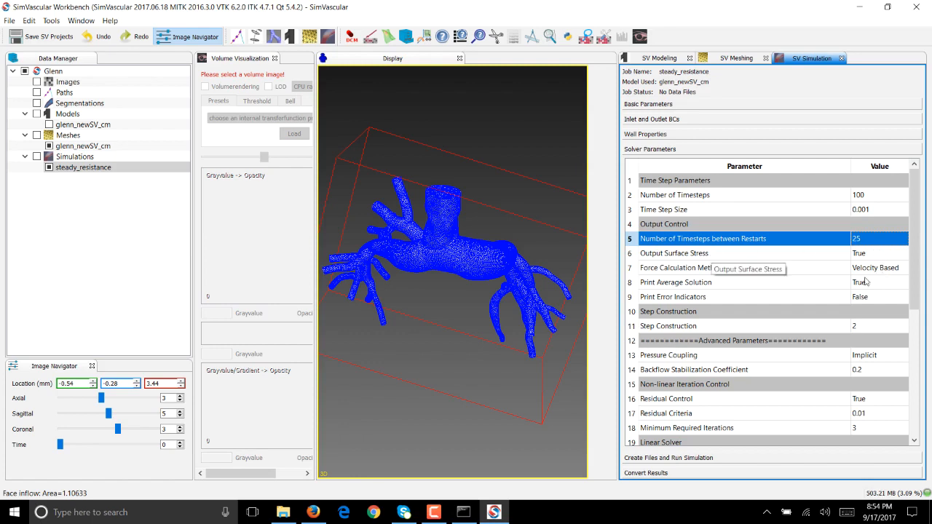
mouse_move(867, 282)
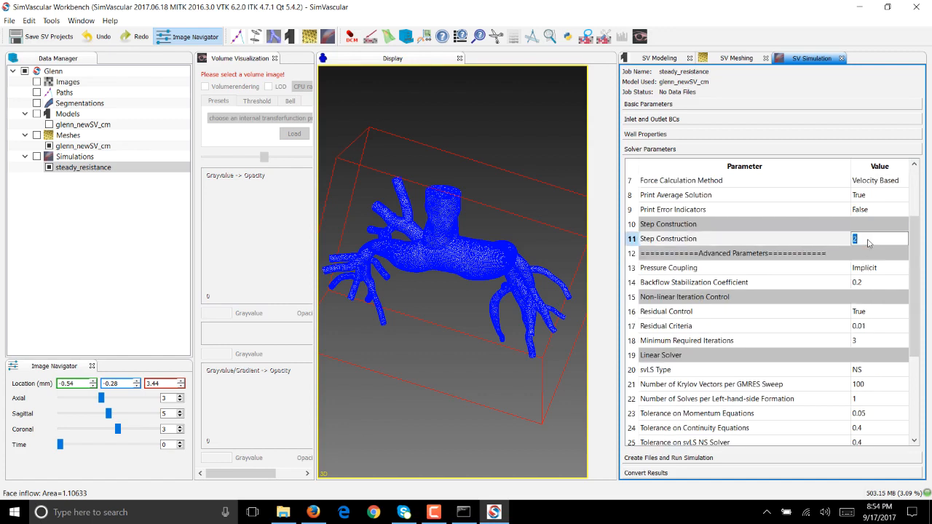
text(4)
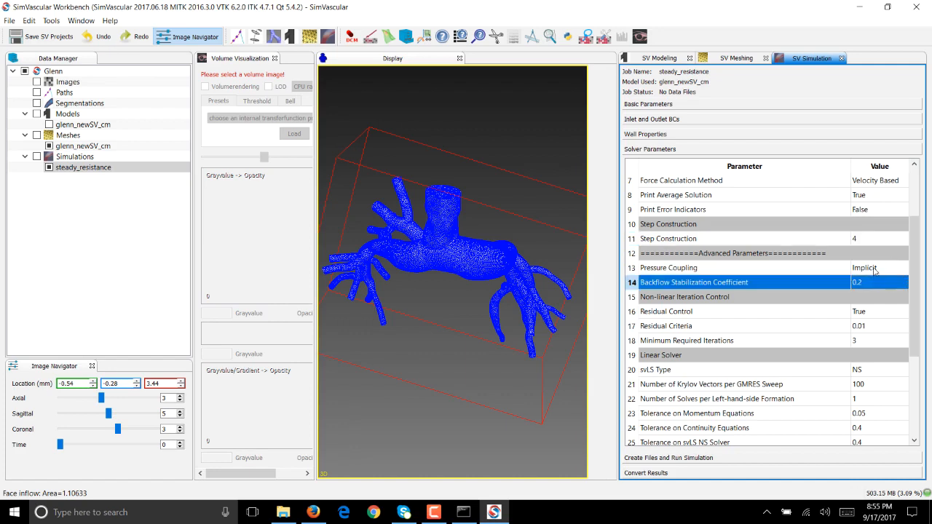
mouse_move(883, 312)
text(0.001)
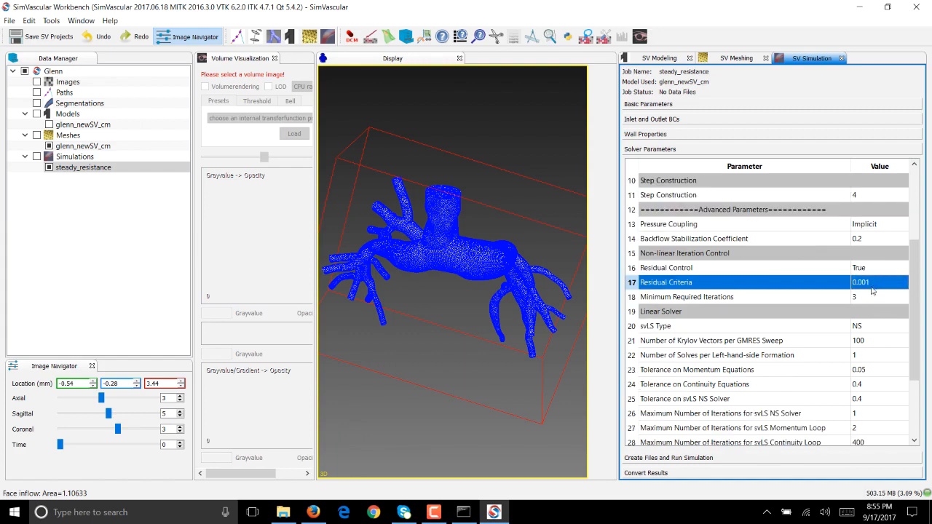
mouse_move(867, 330)
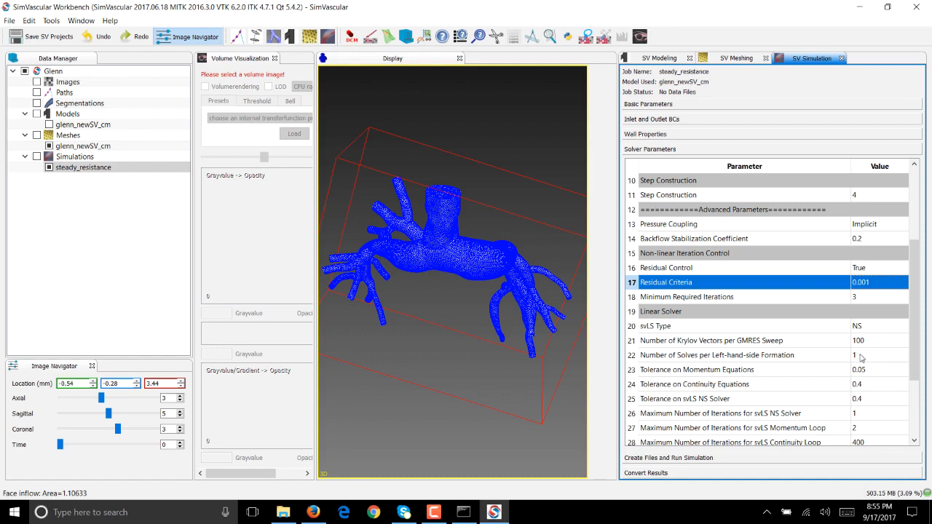
mouse_move(861, 358)
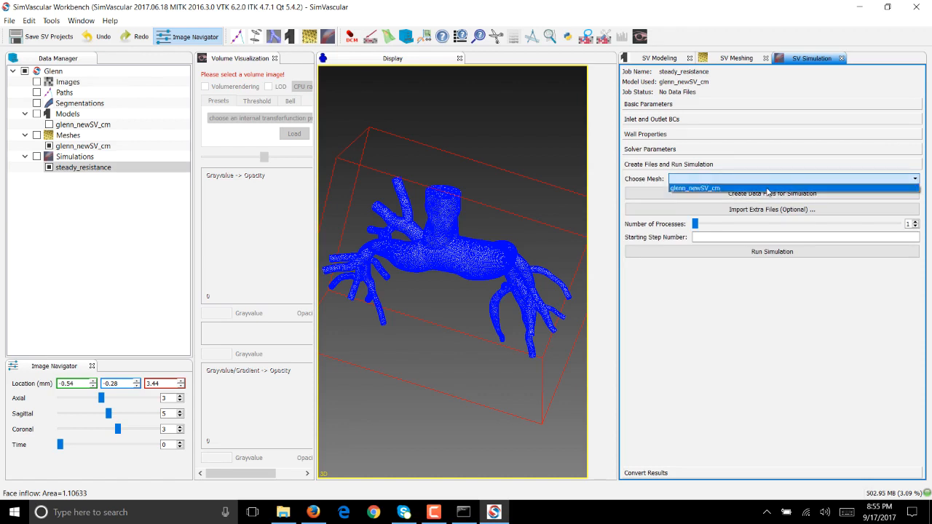
Generate the steady_resistance data files from the glenn_newSV_cm mesh and acknowledge completion
click(694, 188)
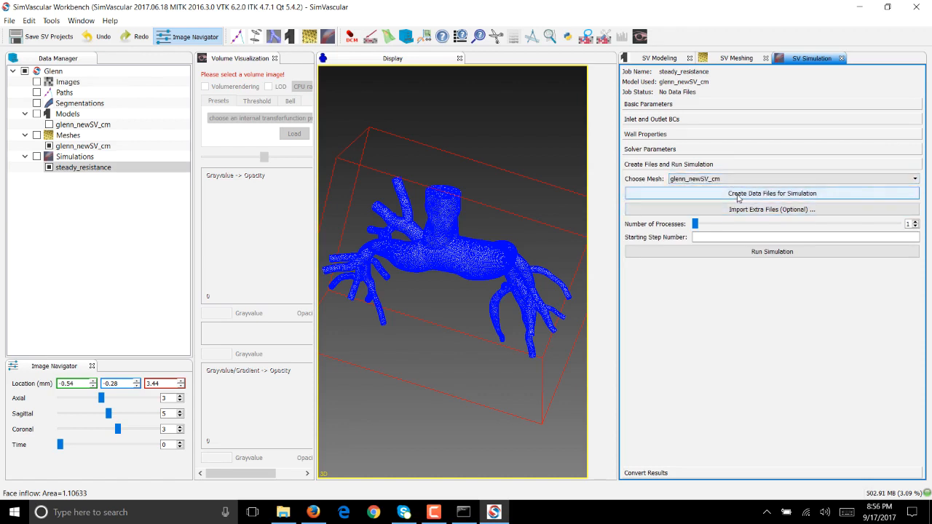
click(772, 193)
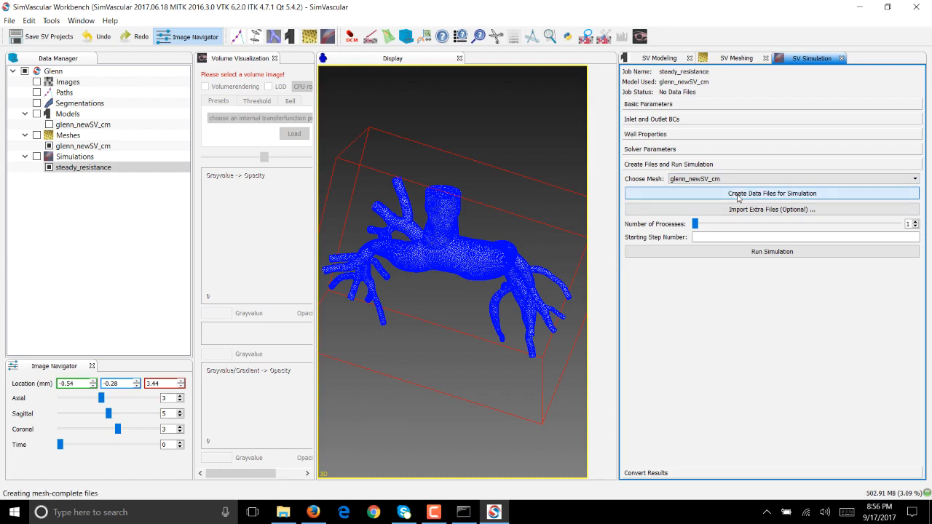
click(773, 193)
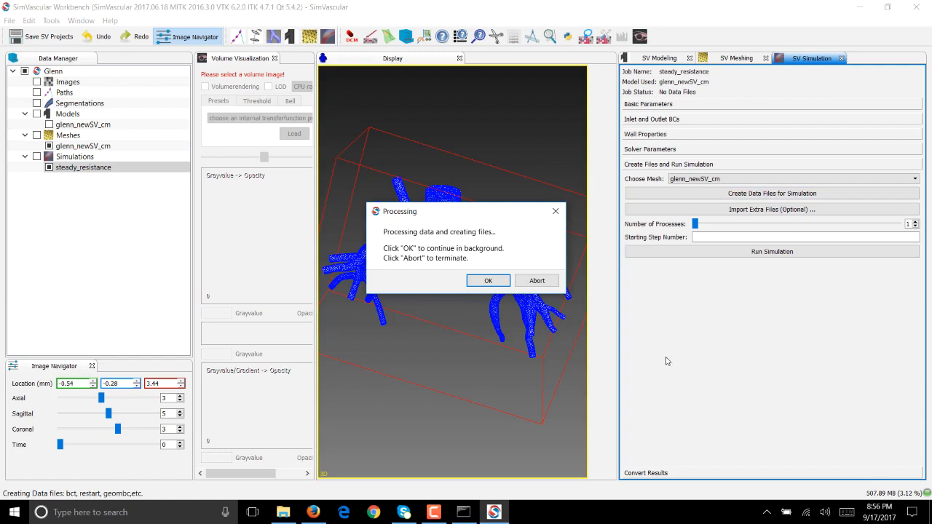
click(488, 281)
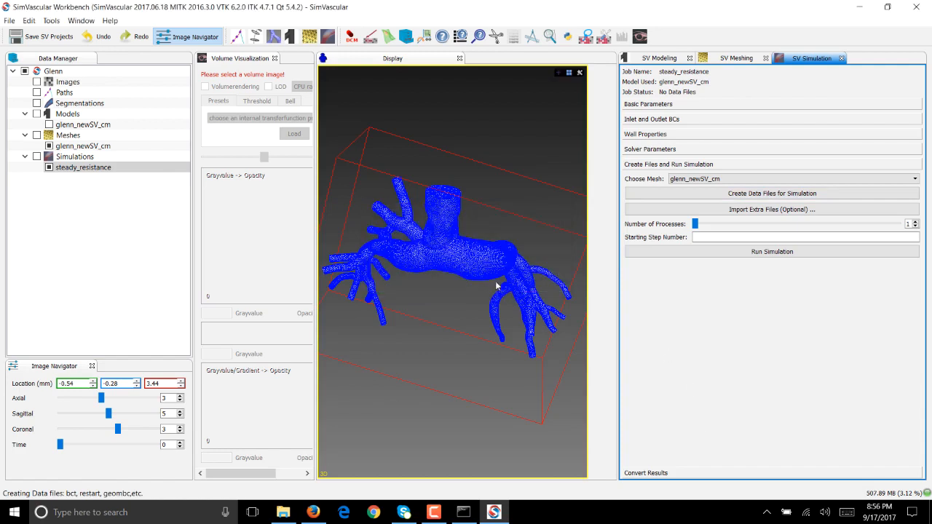
click(771, 193)
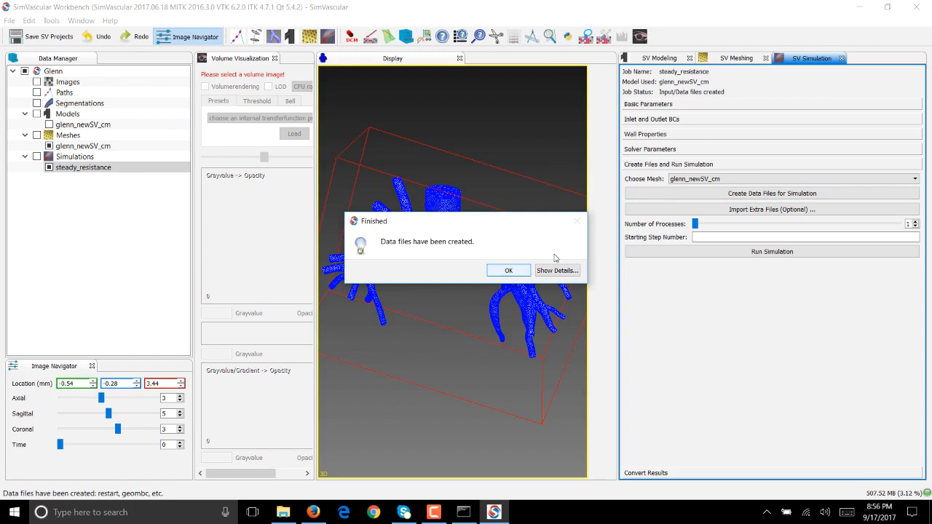
mouse_move(508, 270)
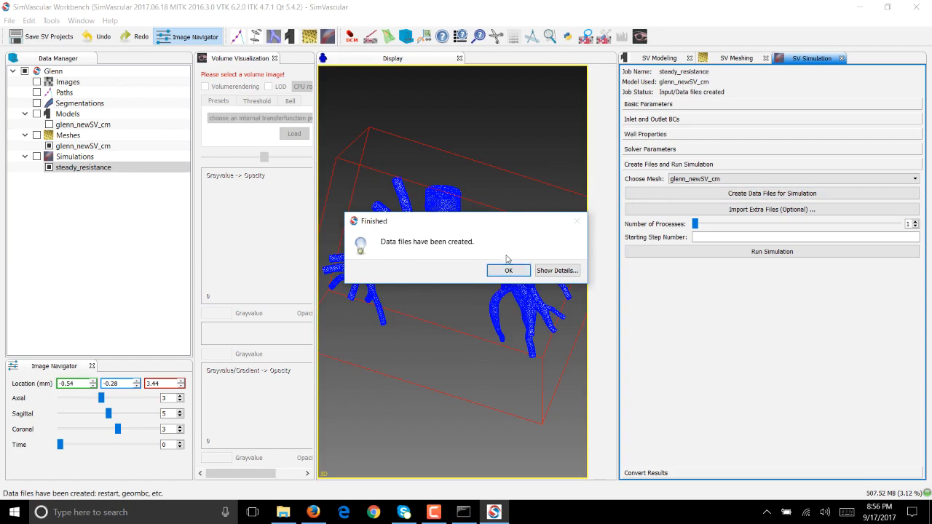
click(509, 271)
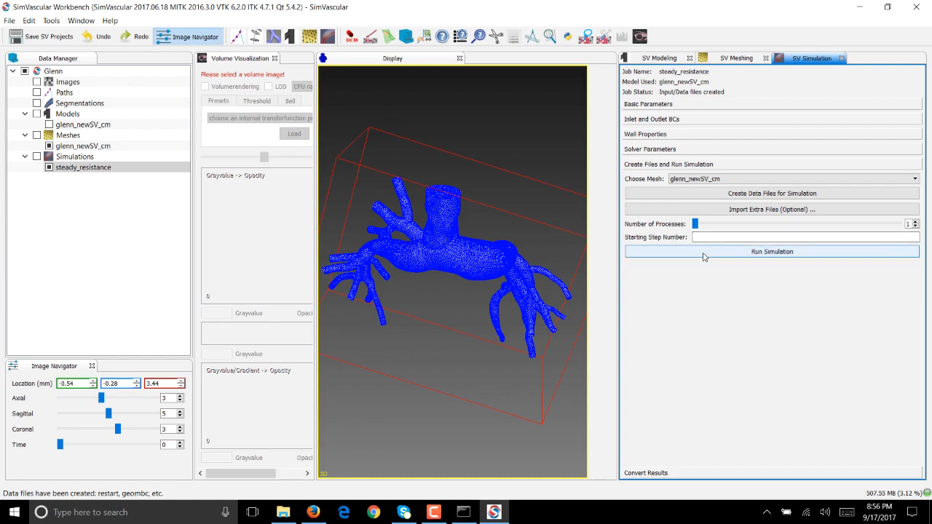
Launch the steady_resistance job, confirming Yes in the Run Job dialog
click(773, 251)
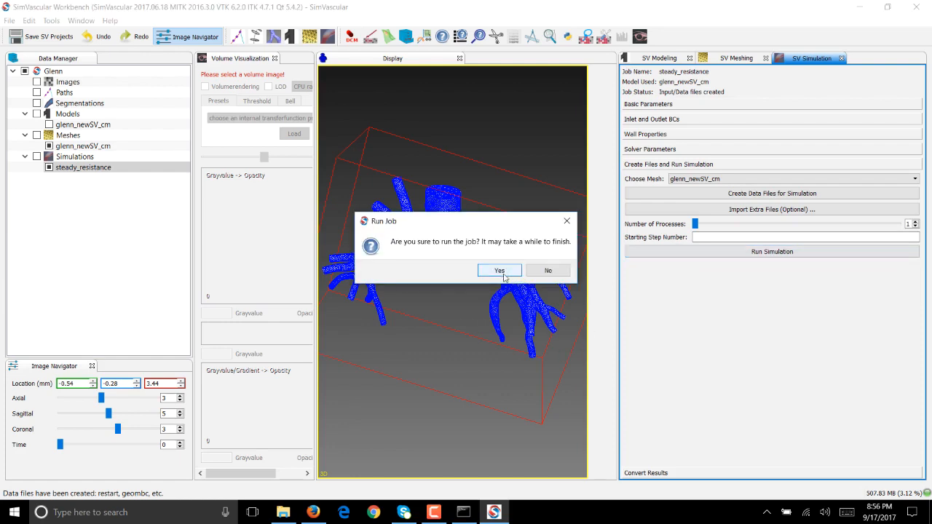
click(499, 270)
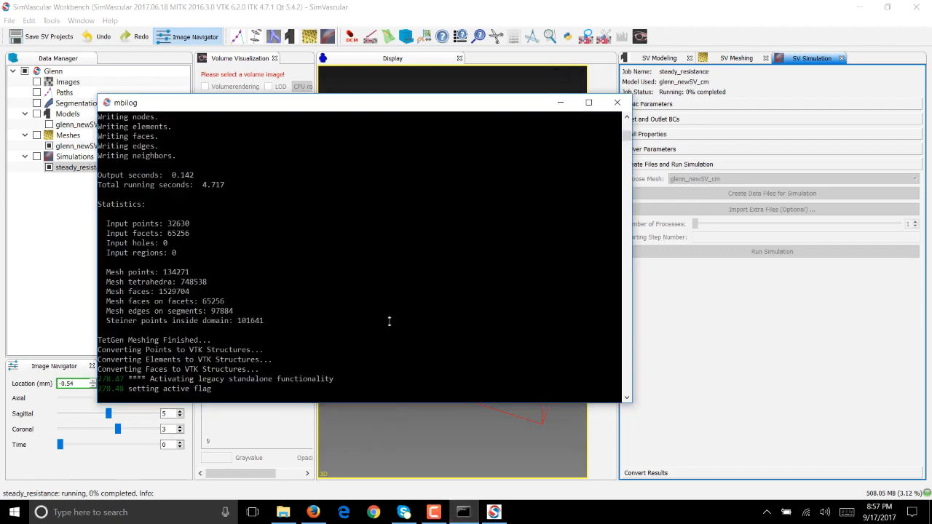
click(284, 512)
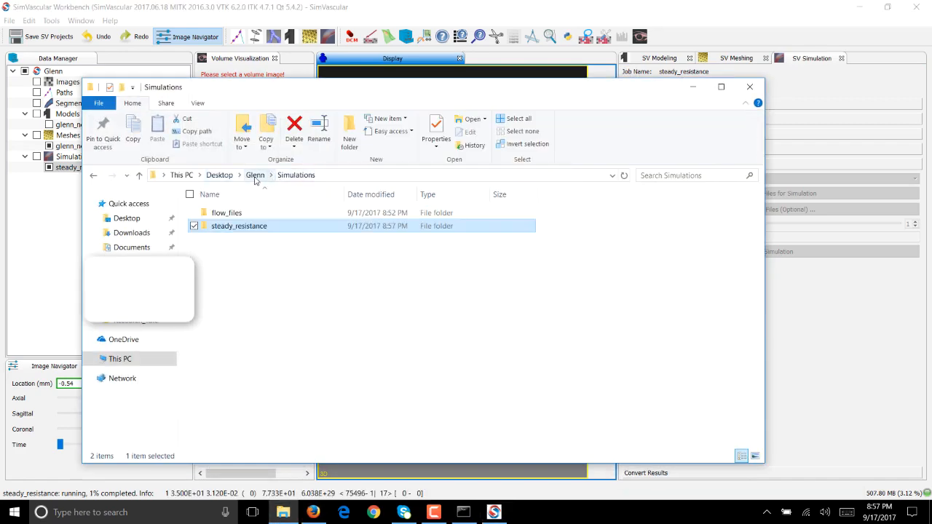
Open the steady_resistance folder, look over its files, and view numstart
click(226, 277)
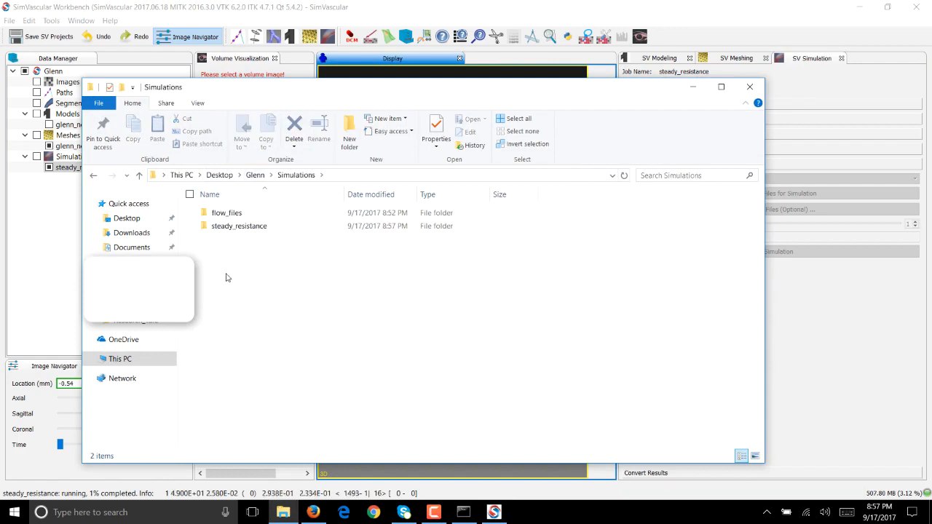
mouse_move(239, 226)
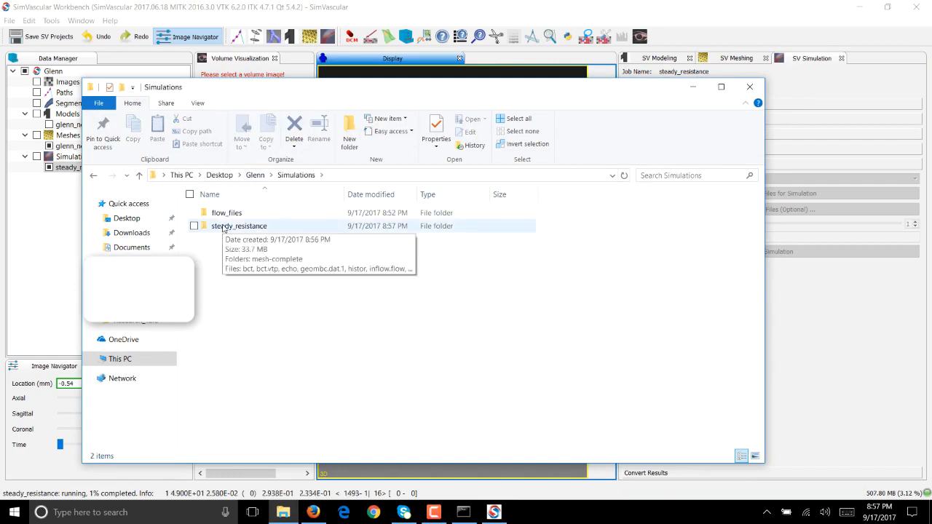
double_click(239, 226)
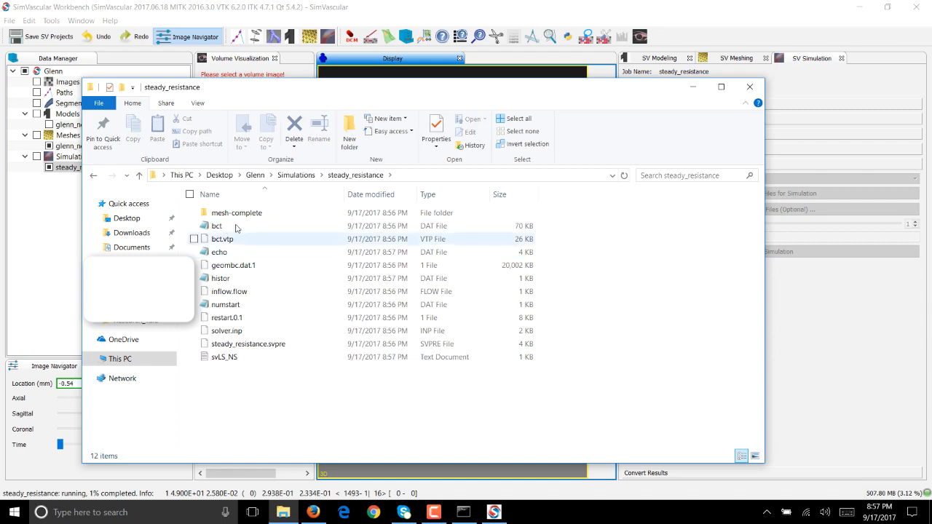
click(226, 318)
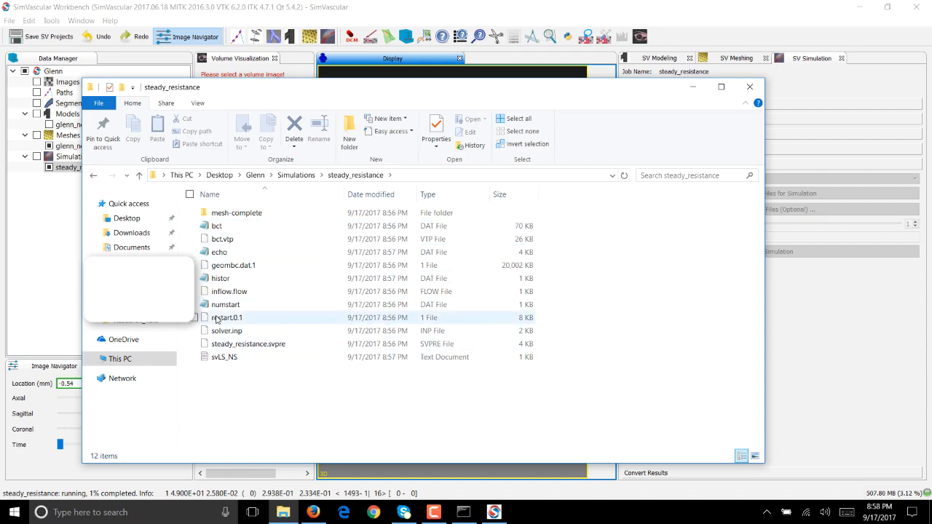
click(236, 212)
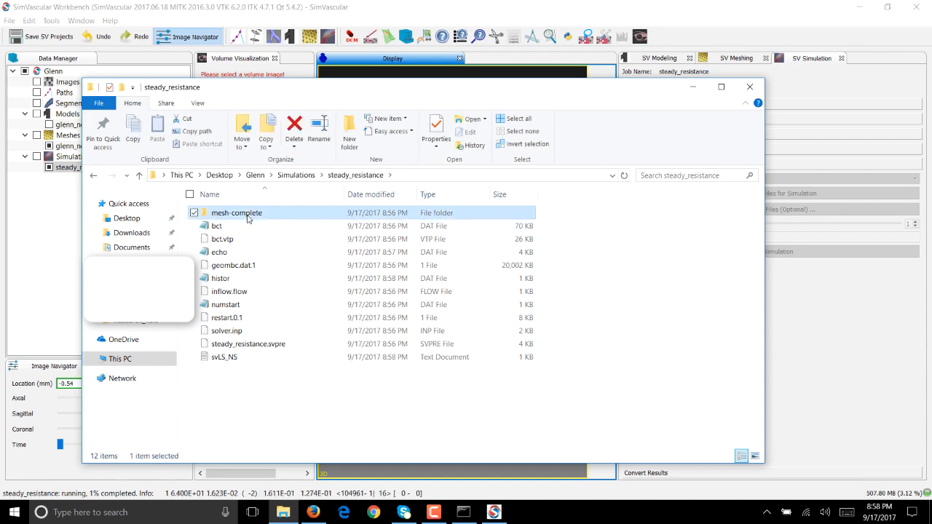
click(217, 226)
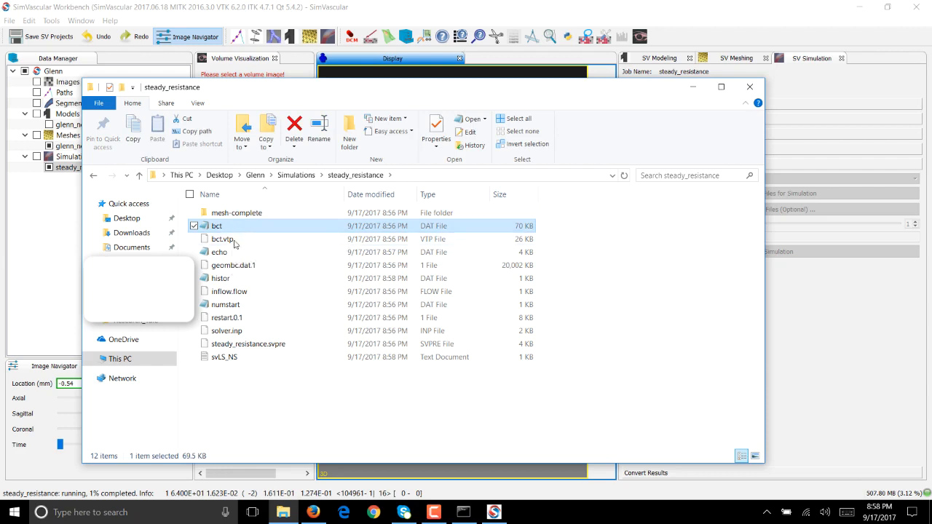
mouse_move(233, 265)
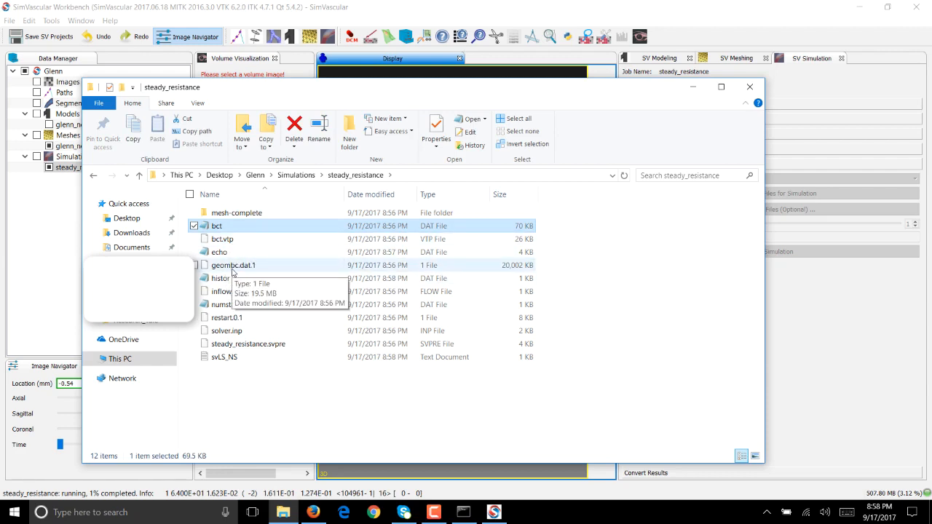
click(223, 278)
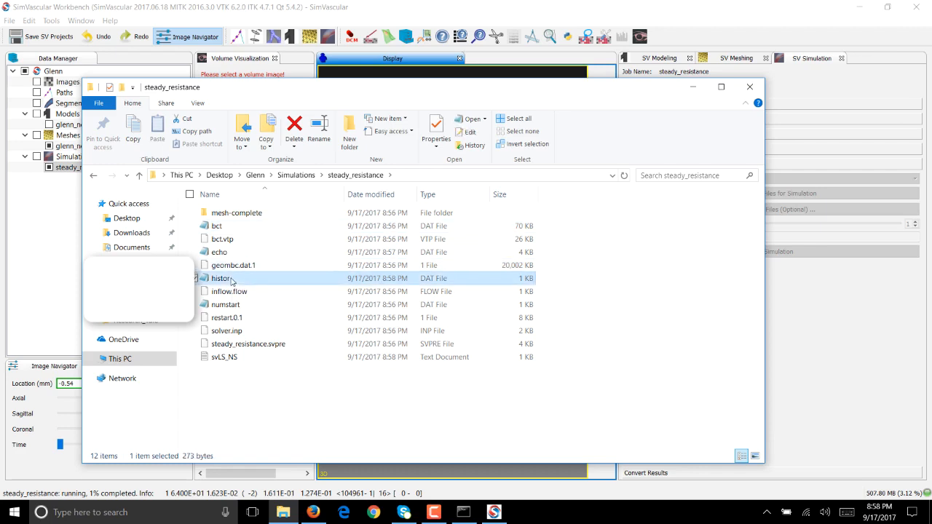
click(226, 317)
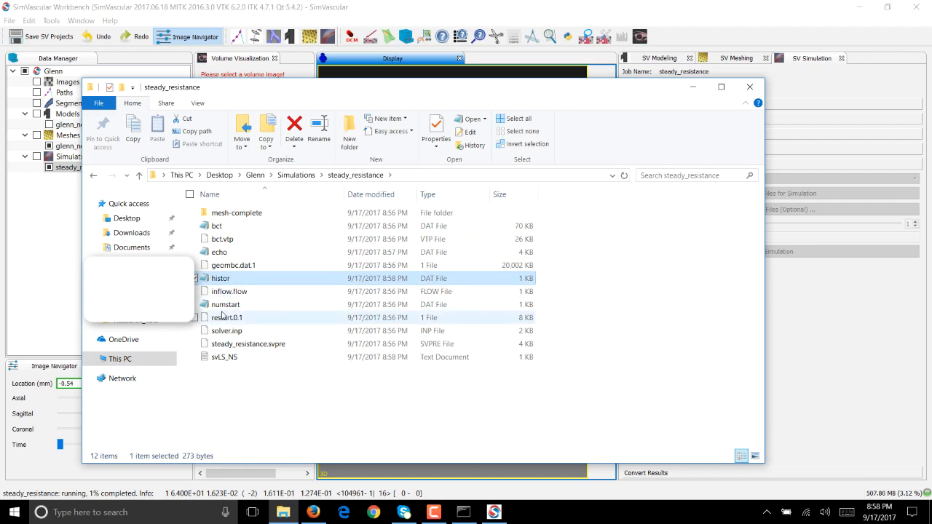
mouse_move(226, 304)
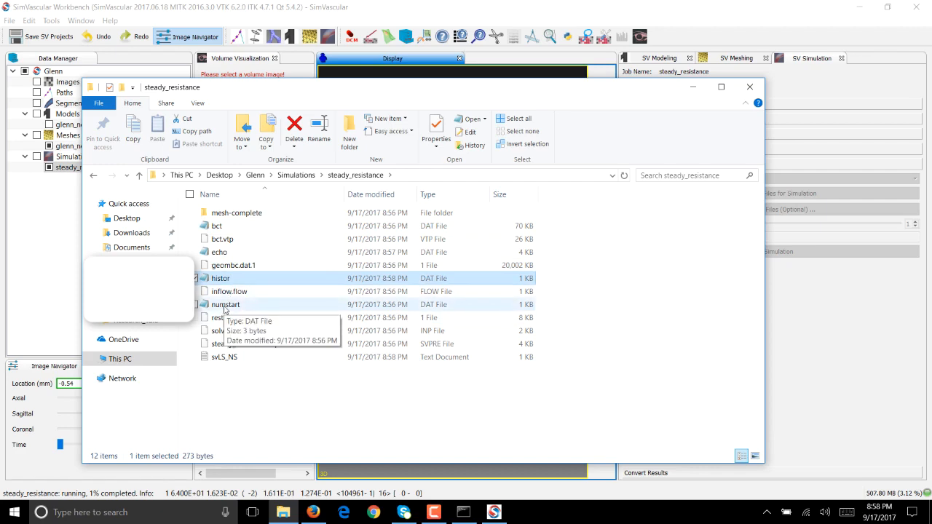
double_click(226, 305)
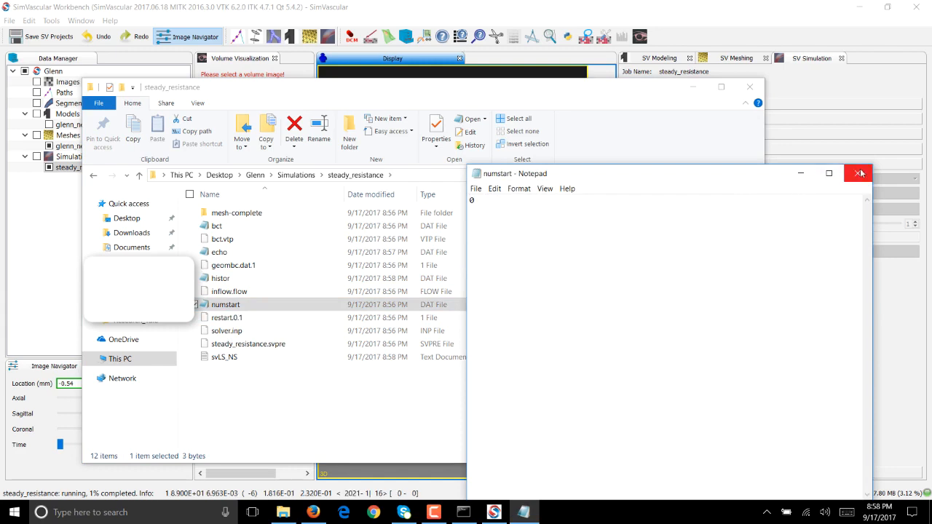
Close numstart, acknowledge the finished run, and open the histor log
click(858, 173)
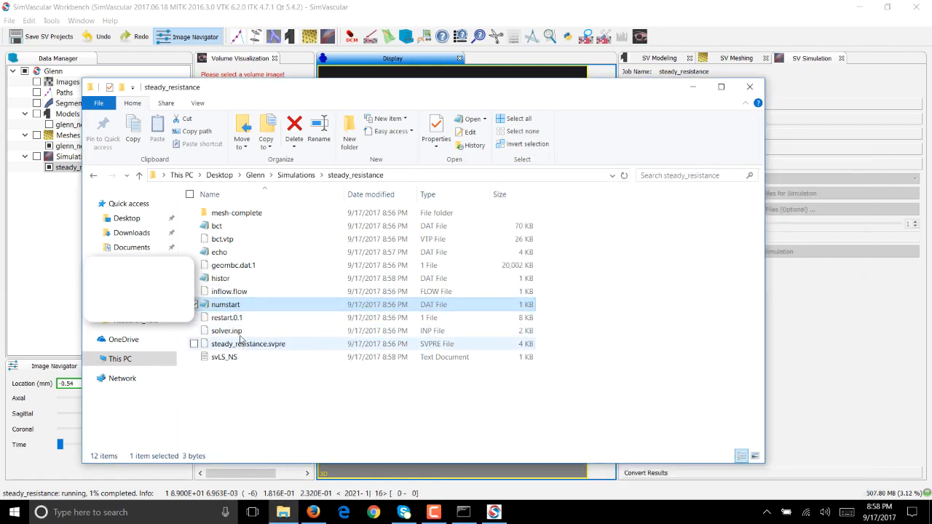
mouse_move(262, 362)
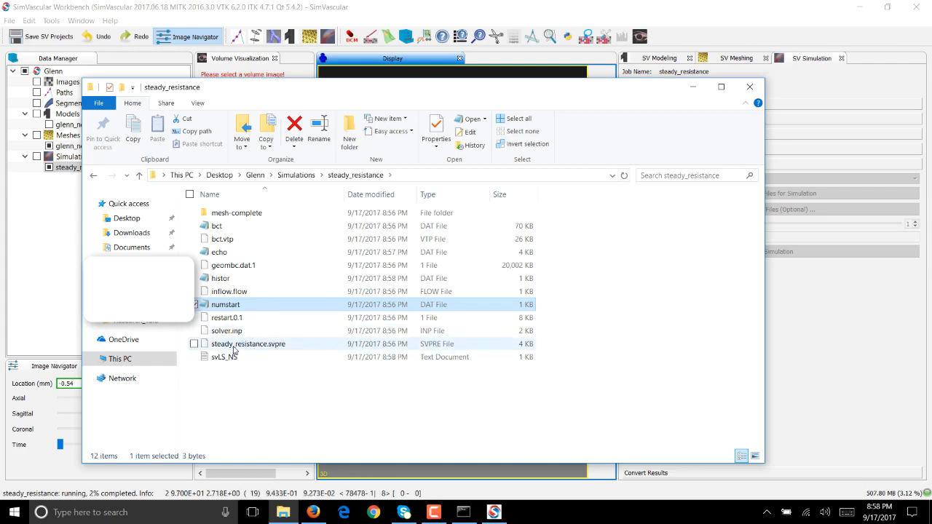
mouse_move(225, 357)
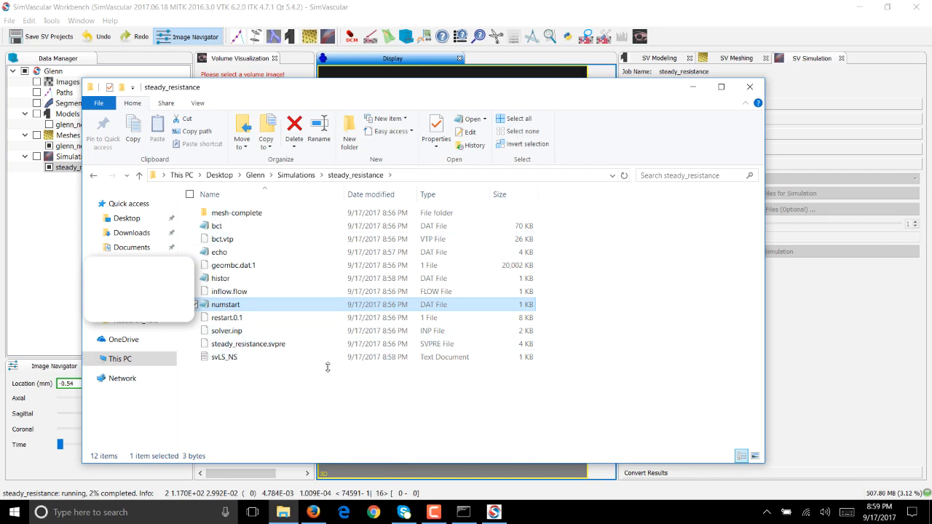
mouse_move(335, 440)
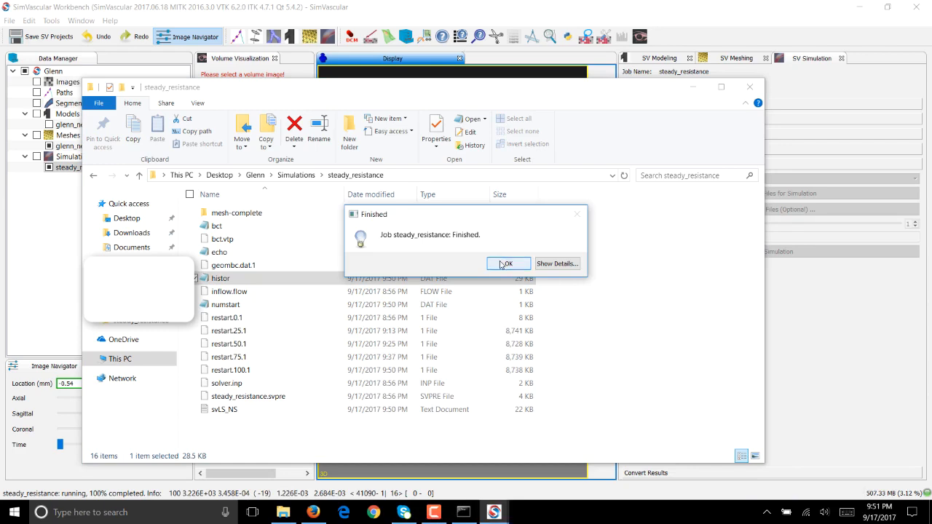
click(509, 263)
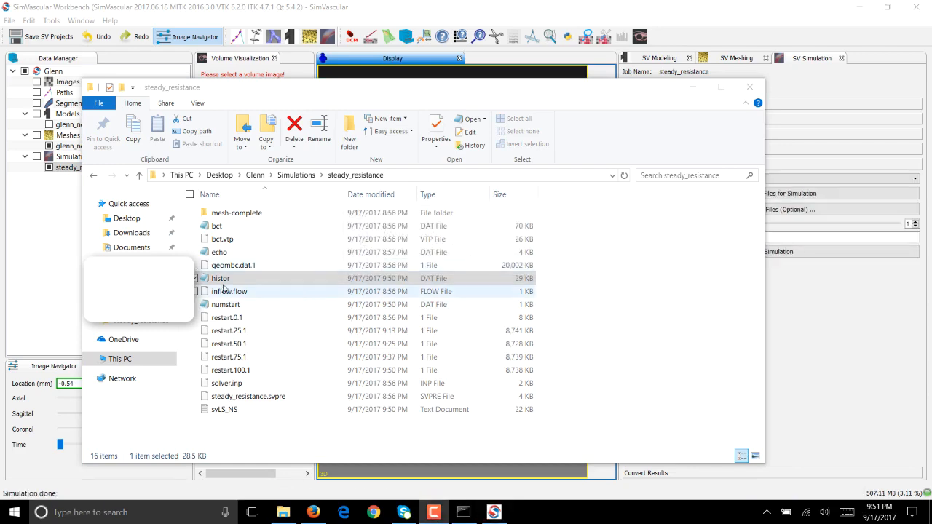
double_click(220, 279)
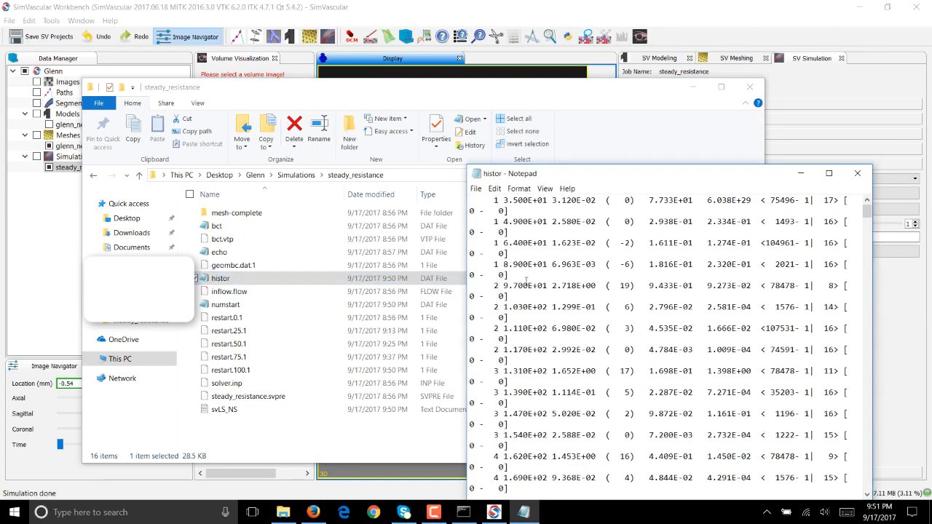
Maximize the histor log, scroll to the step-100 entries, and return to File Explorer
click(828, 173)
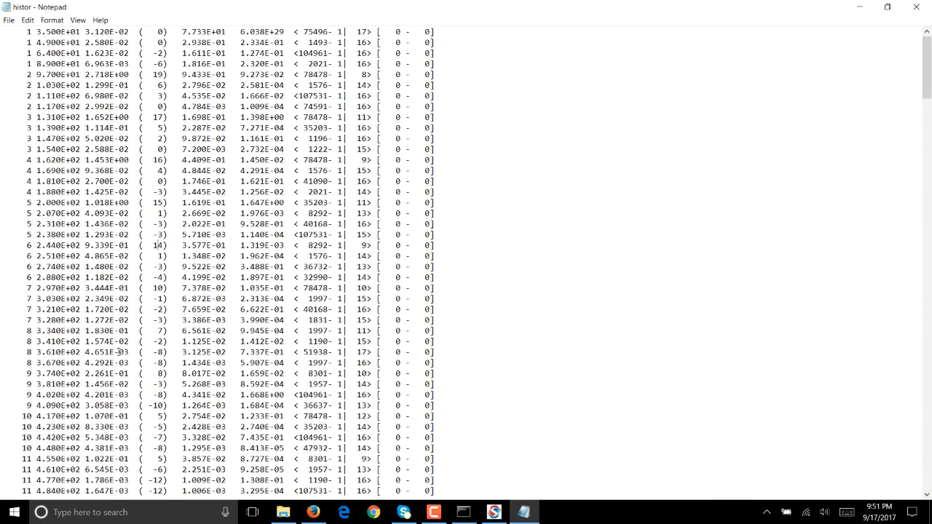
scroll(down, 3)
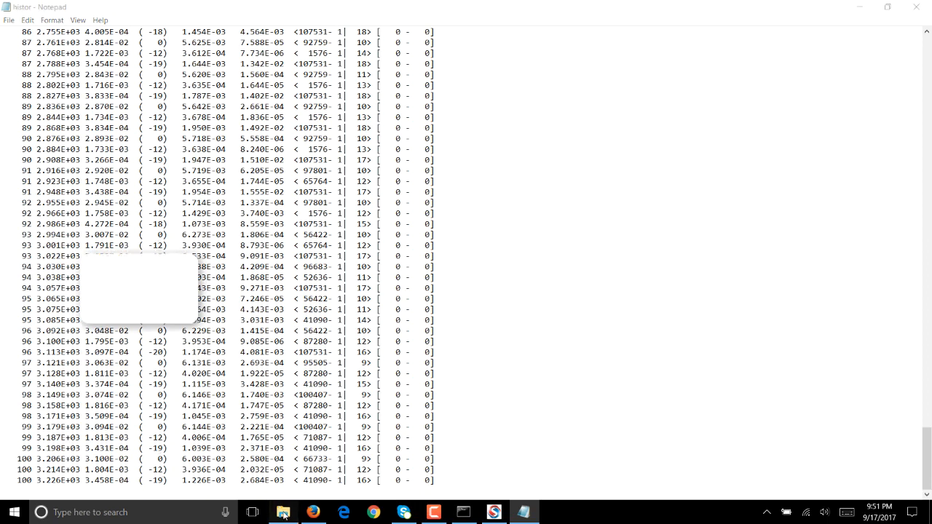
click(283, 512)
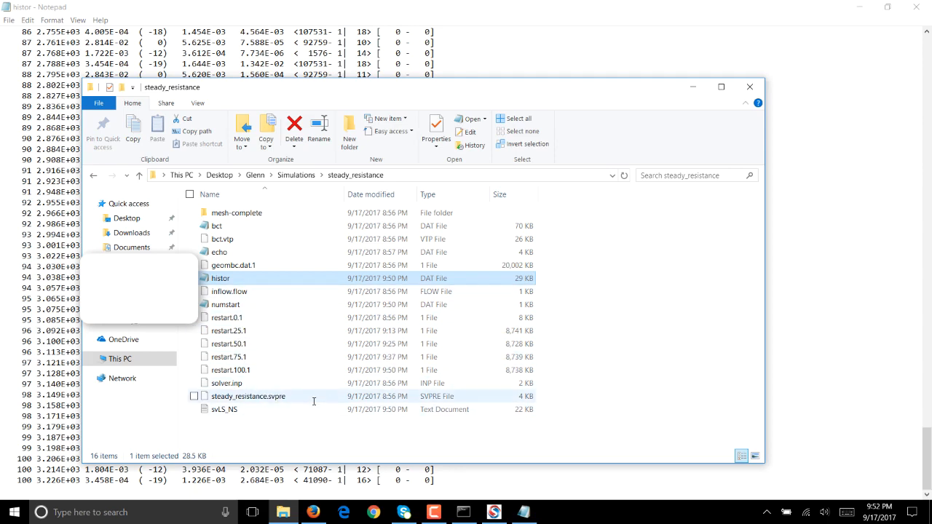
mouse_move(249, 396)
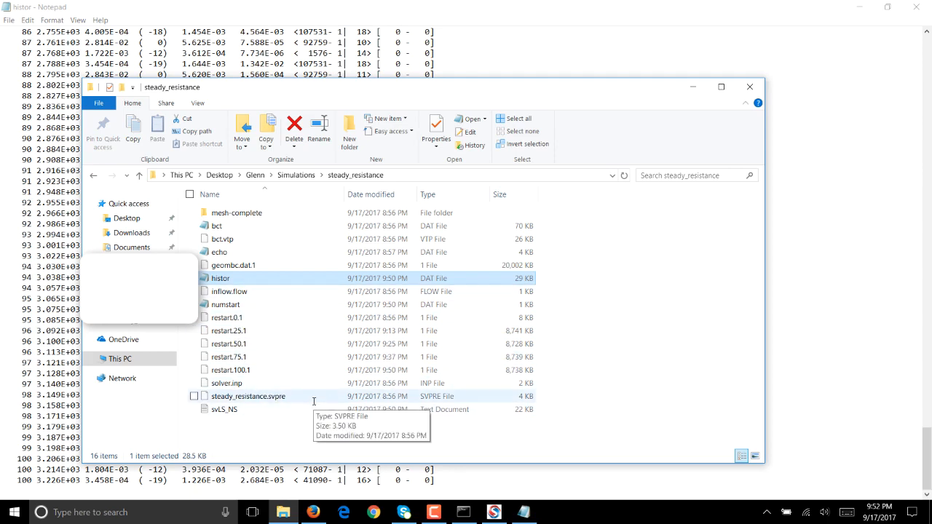